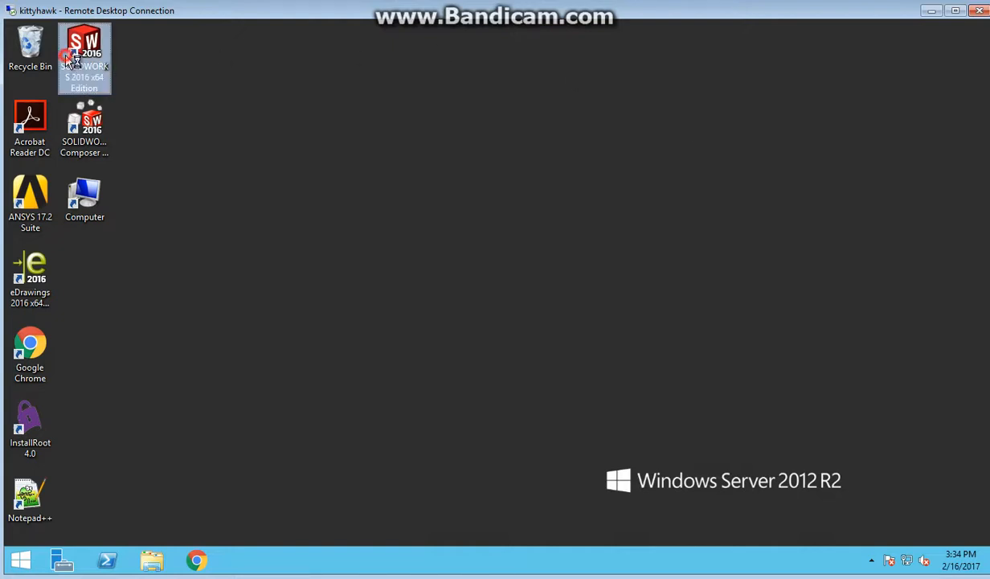
Step: Launch SOLIDWORKS and open the basic_plane.SLDPRT aircraft part
{"action": "double_click", "coordinate": [84, 56]}
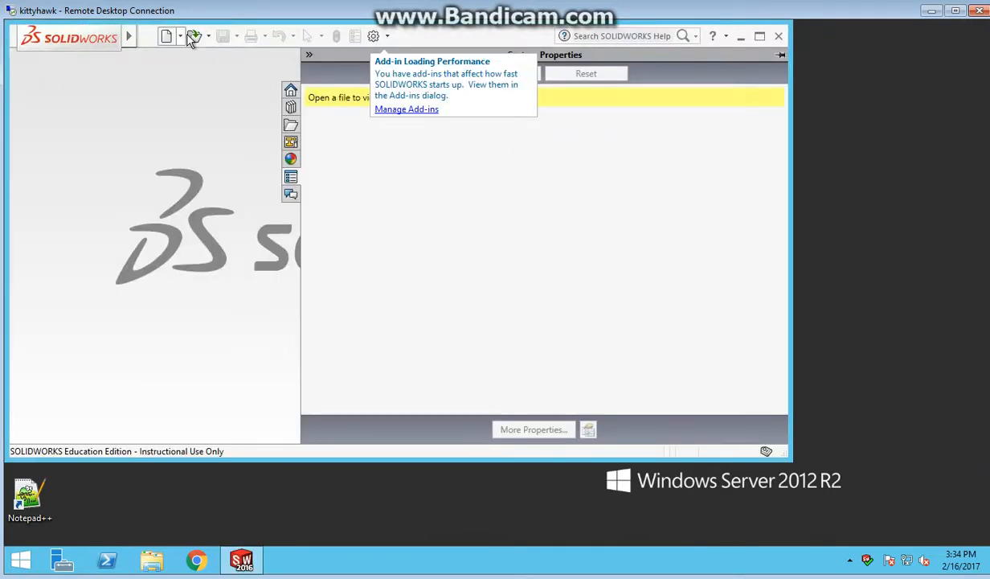
{"action": "left_click", "coordinate": [166, 35]}
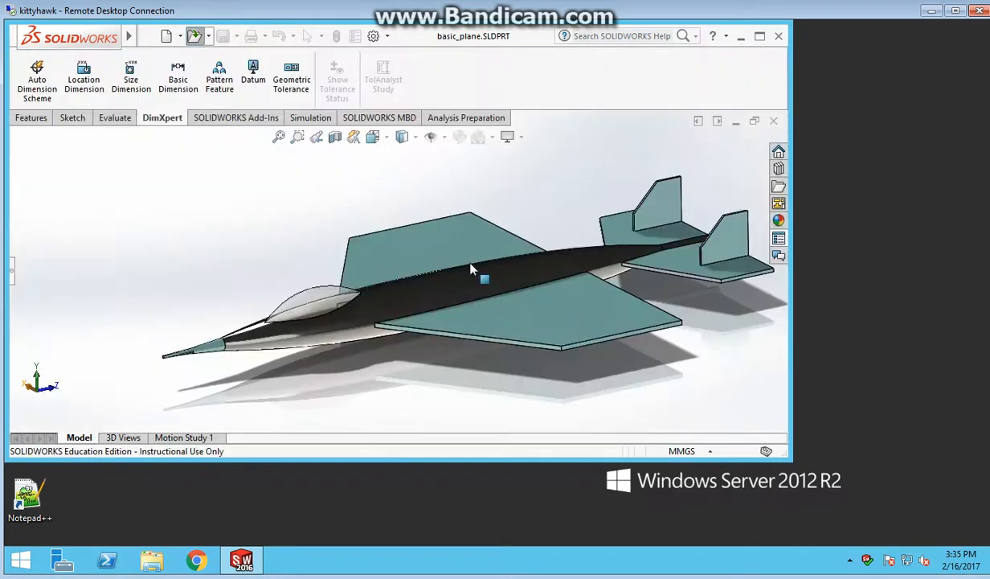
Step: Start ANSYS Workbench from SOLIDWORKS' Tools > ANSYS 17.2 menu with the plane part
{"action": "left_click", "coordinate": [130, 36]}
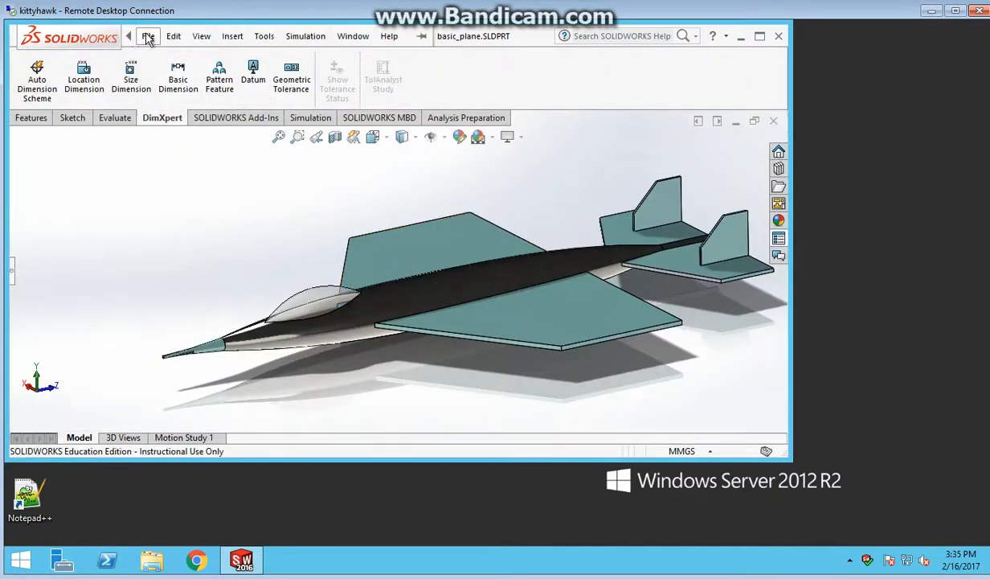
{"action": "left_click", "coordinate": [264, 36]}
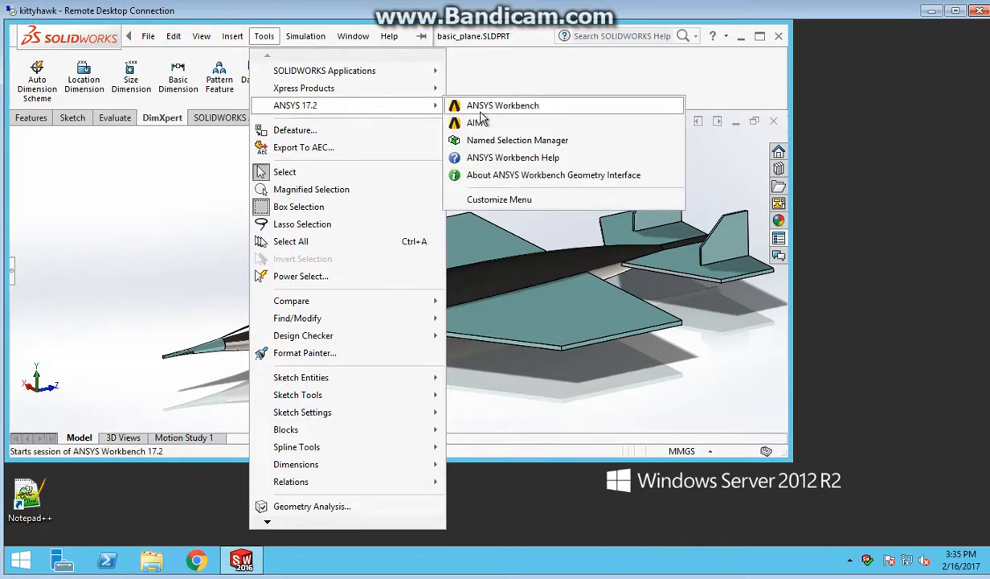
{"action": "left_click", "coordinate": [502, 105]}
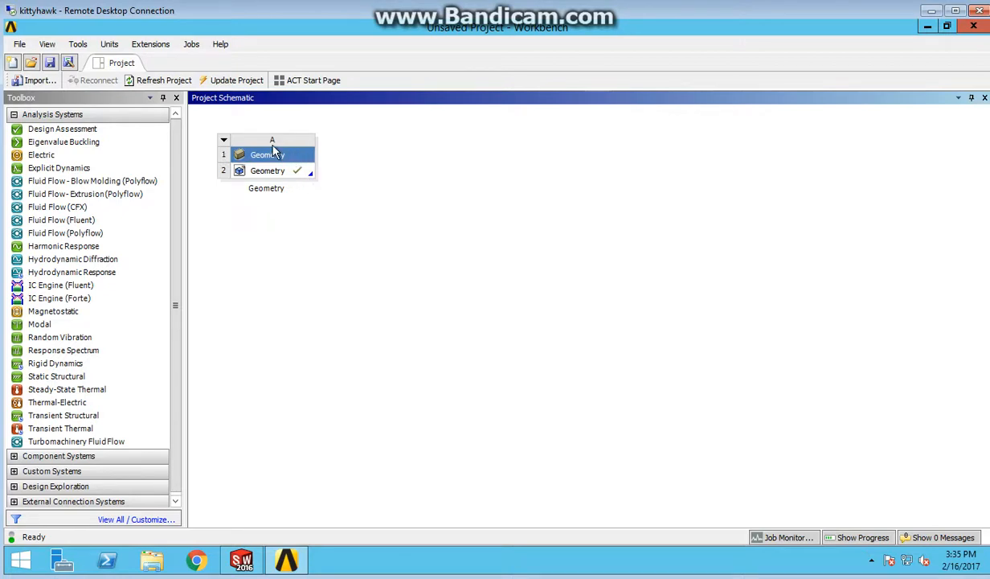
{"action": "mouse_move", "coordinate": [338, 188]}
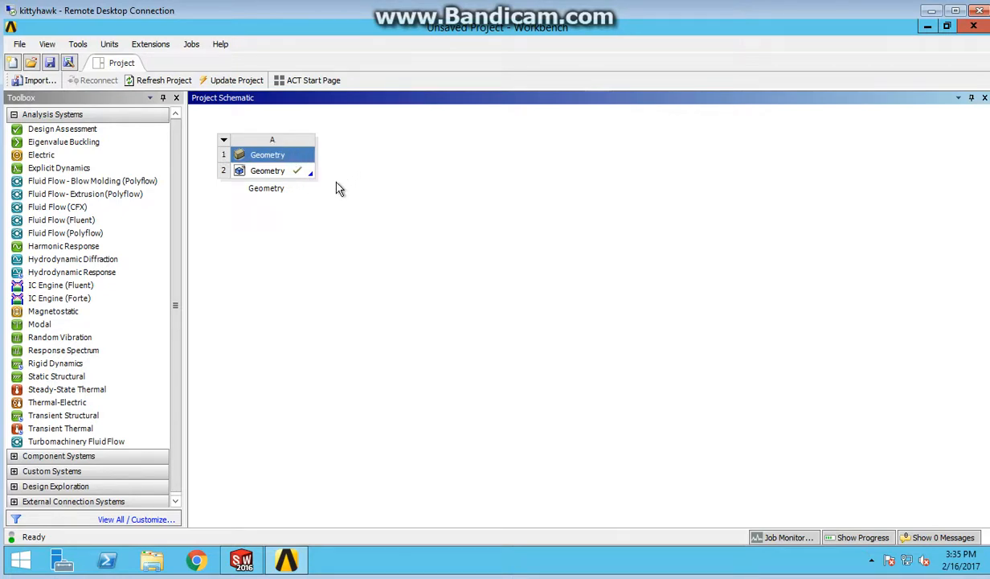
{"action": "mouse_move", "coordinate": [335, 179]}
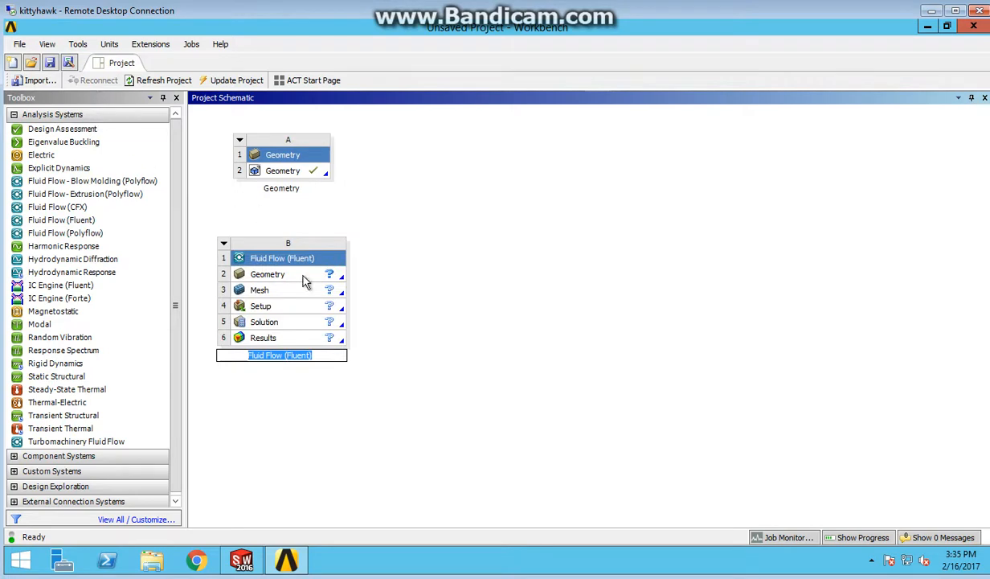
{"action": "mouse_move", "coordinate": [293, 256]}
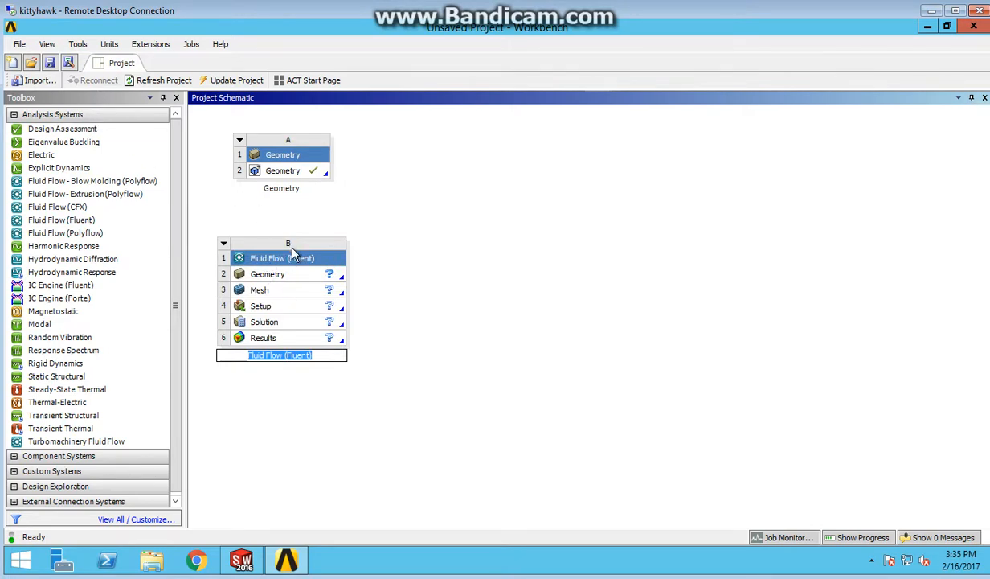
{"action": "mouse_move", "coordinate": [296, 288]}
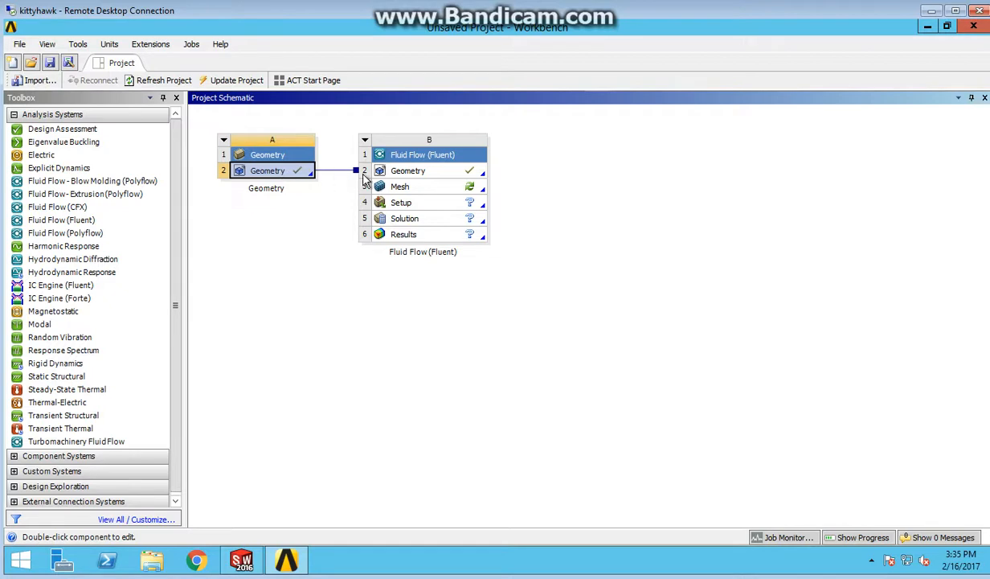
{"action": "mouse_move", "coordinate": [608, 234]}
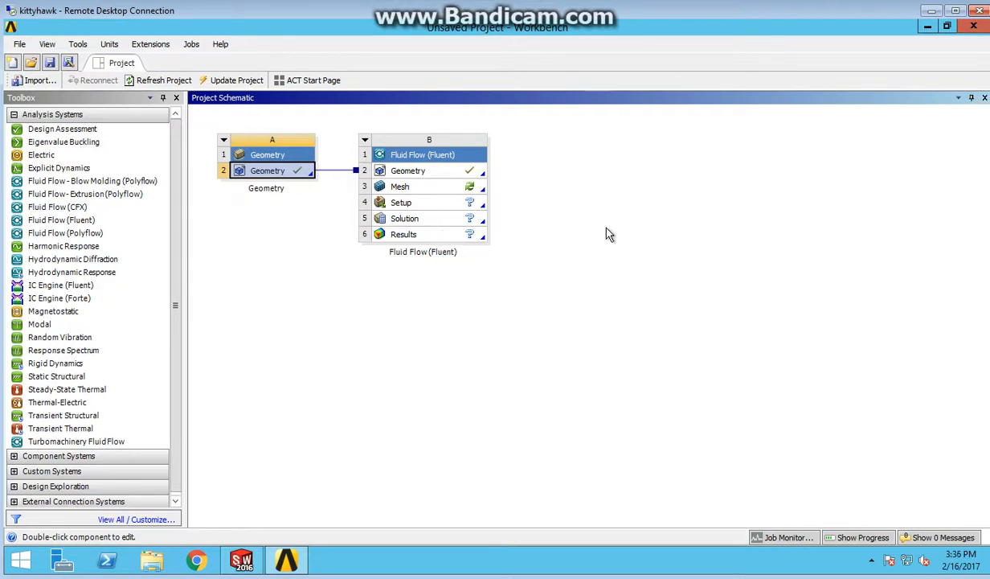
{"action": "mouse_move", "coordinate": [341, 416]}
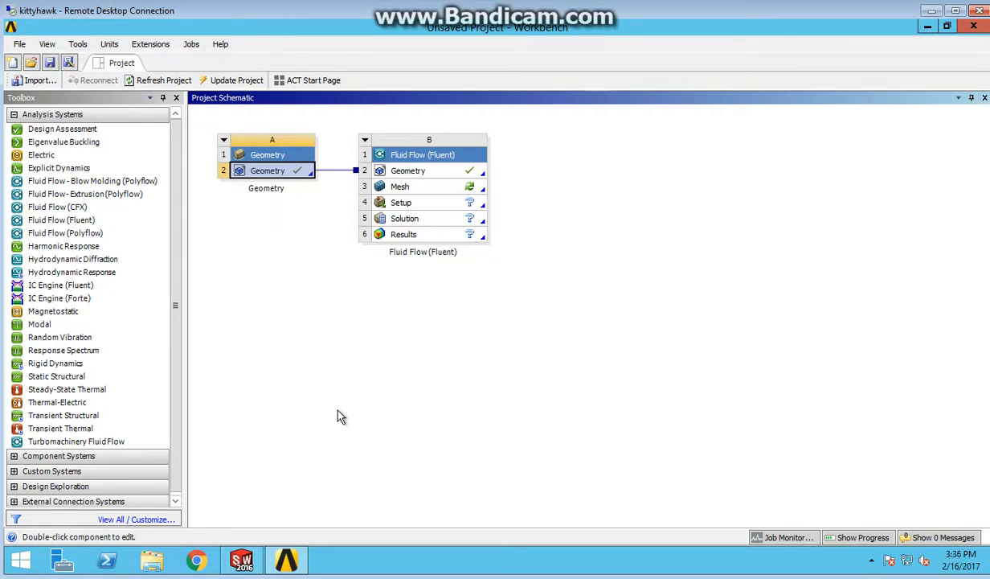
{"action": "mouse_move", "coordinate": [60, 220]}
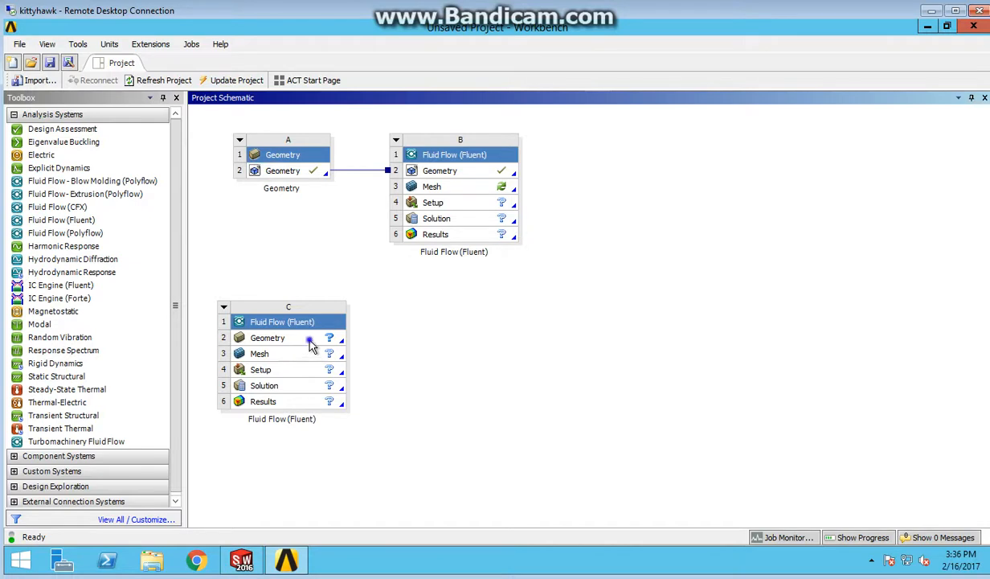
Step: Import the plane part file into system C's Geometry cell via Import Geometry > Browse
{"action": "right_click", "coordinate": [267, 337]}
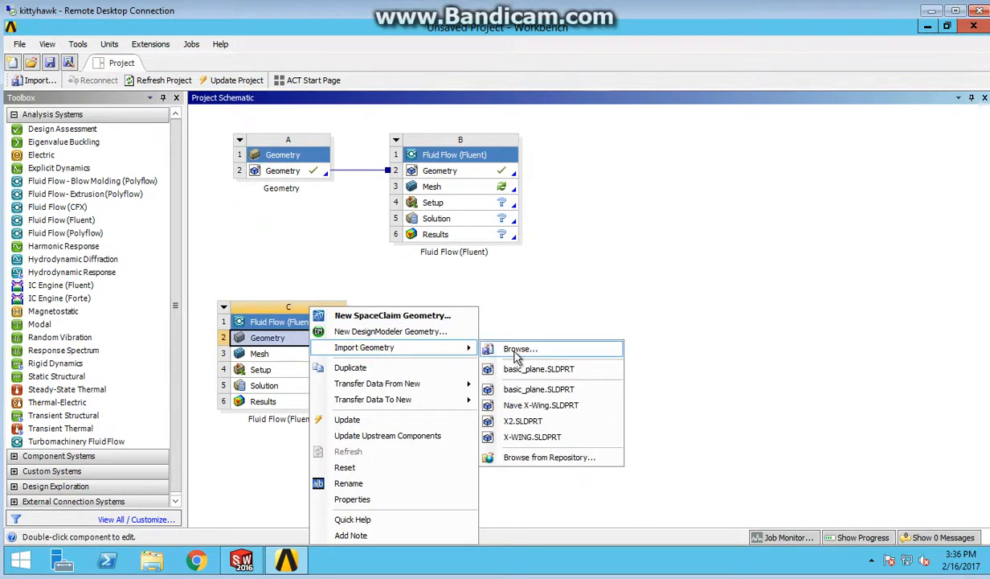
{"action": "left_click", "coordinate": [520, 348]}
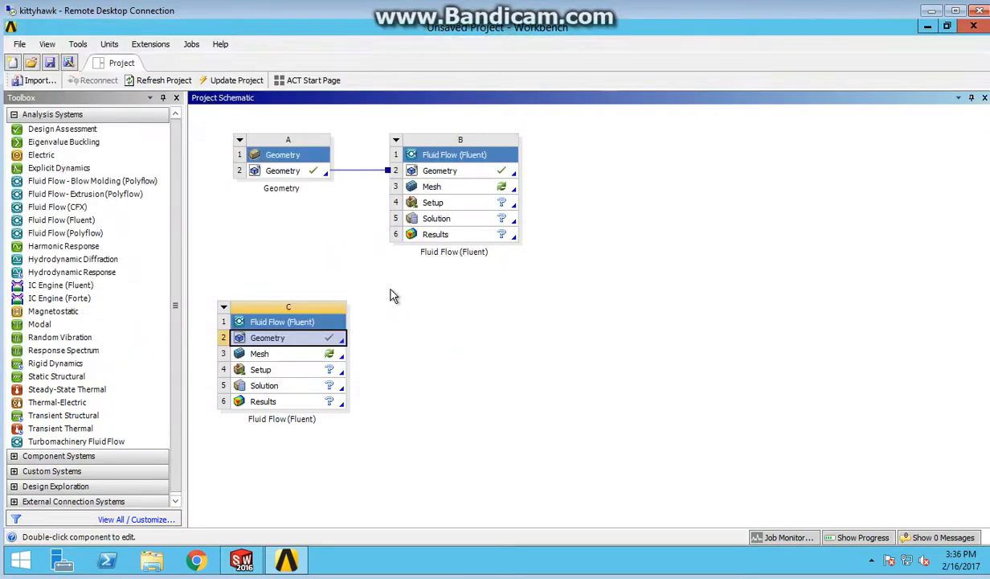
{"action": "mouse_move", "coordinate": [349, 349]}
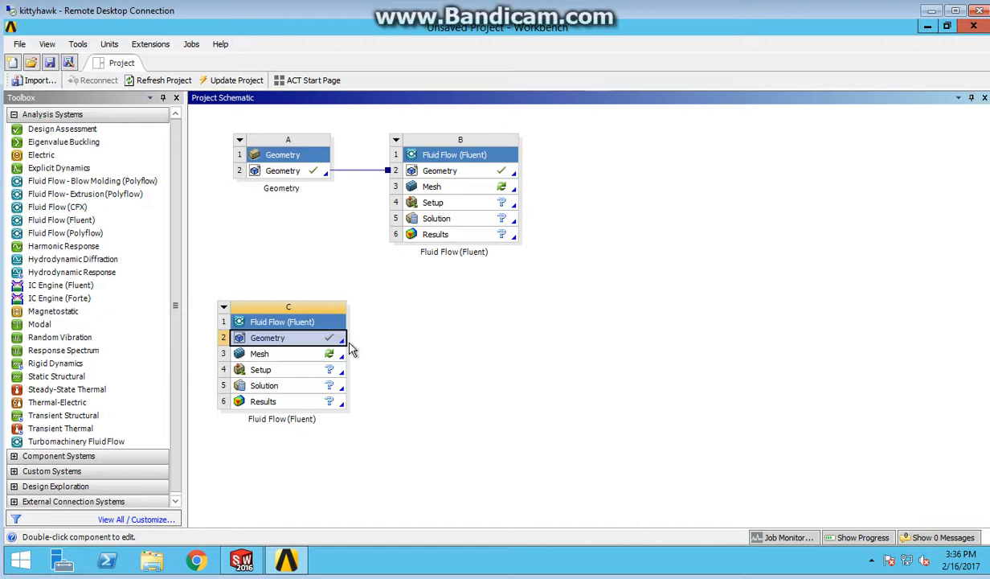
{"action": "mouse_move", "coordinate": [297, 354]}
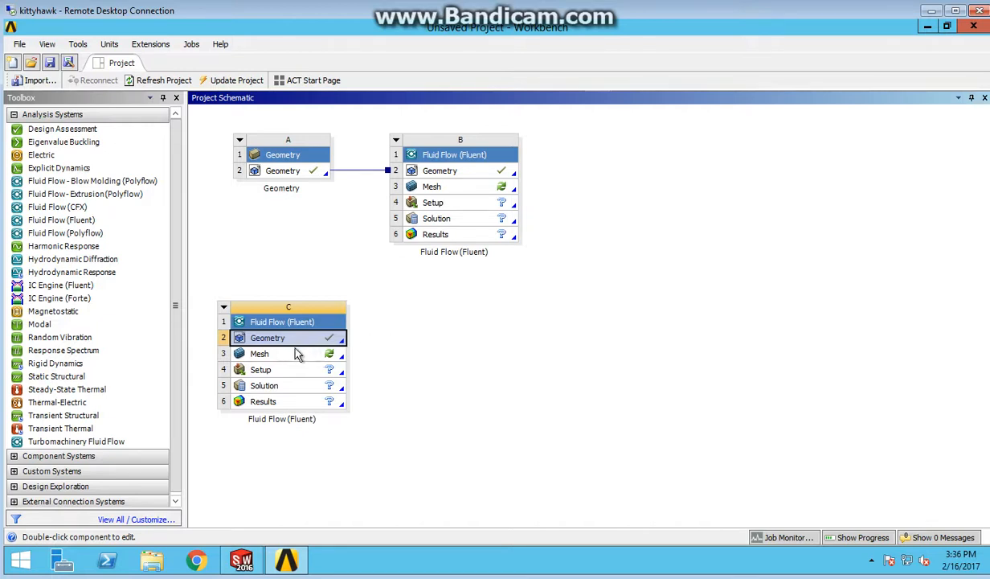
{"action": "mouse_move", "coordinate": [283, 358]}
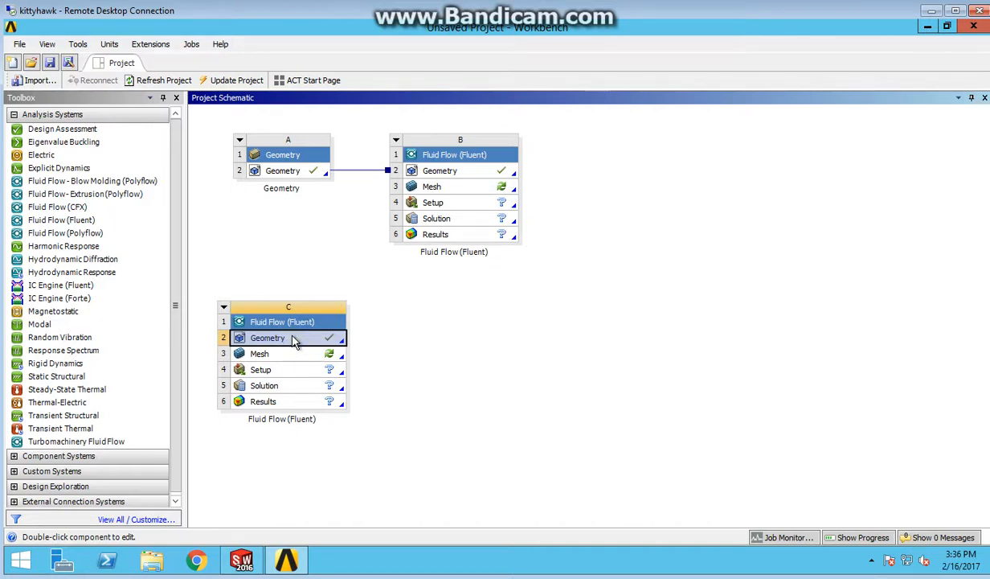
Step: Edit system C's geometry in DesignModeler and generate Import1 as one part, one body
{"action": "right_click", "coordinate": [267, 338]}
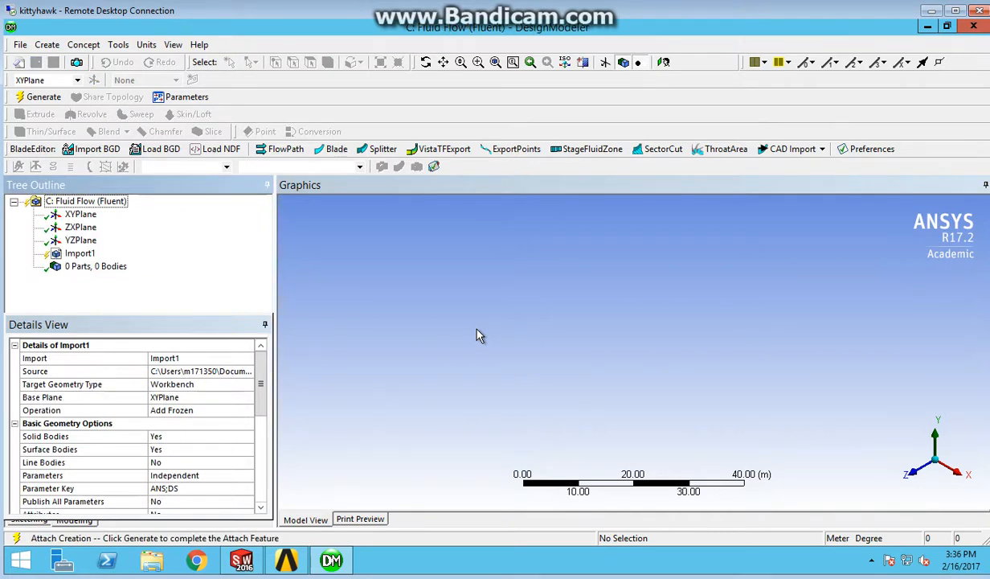
{"action": "mouse_move", "coordinate": [552, 348]}
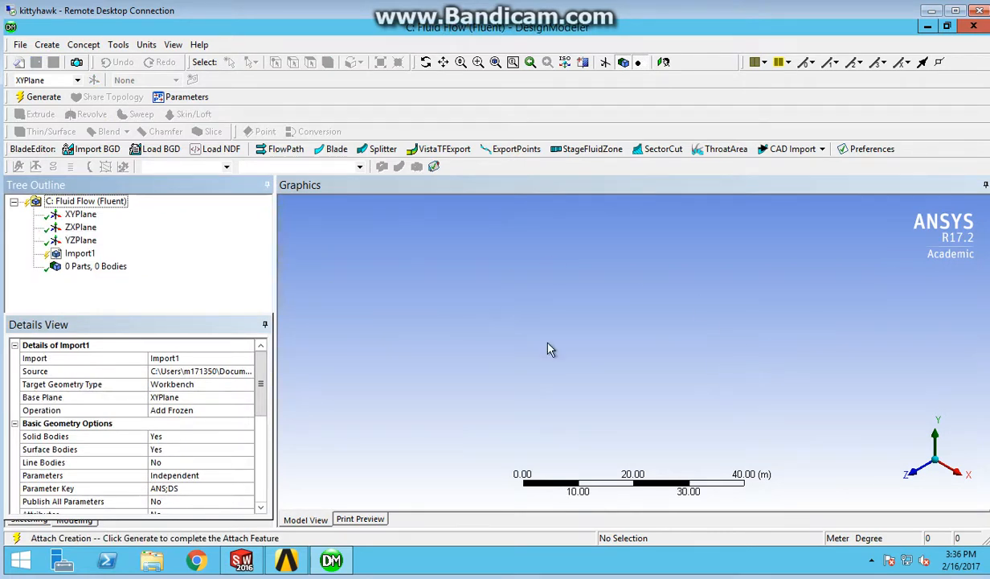
{"action": "left_click", "coordinate": [79, 253]}
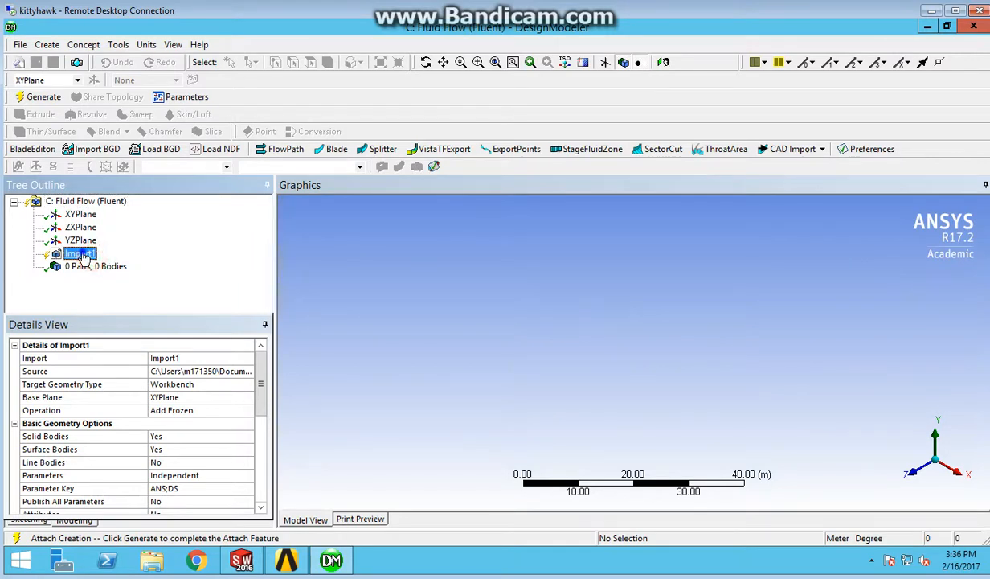
{"action": "left_click", "coordinate": [39, 96]}
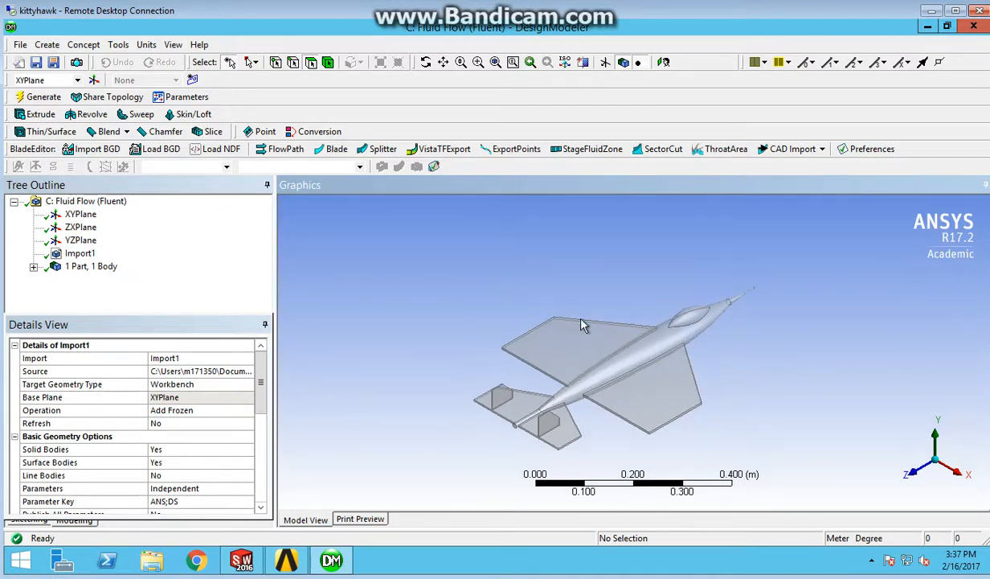
{"action": "mouse_move", "coordinate": [120, 53]}
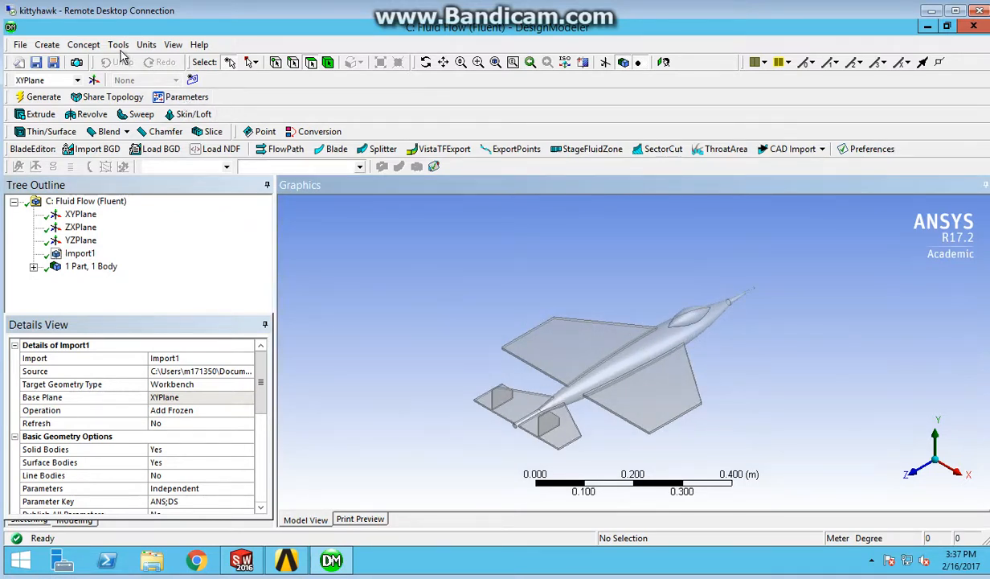
Step: Add a Box enclosure with 1 m cushions around the aircraft and generate it
{"action": "left_click", "coordinate": [118, 45]}
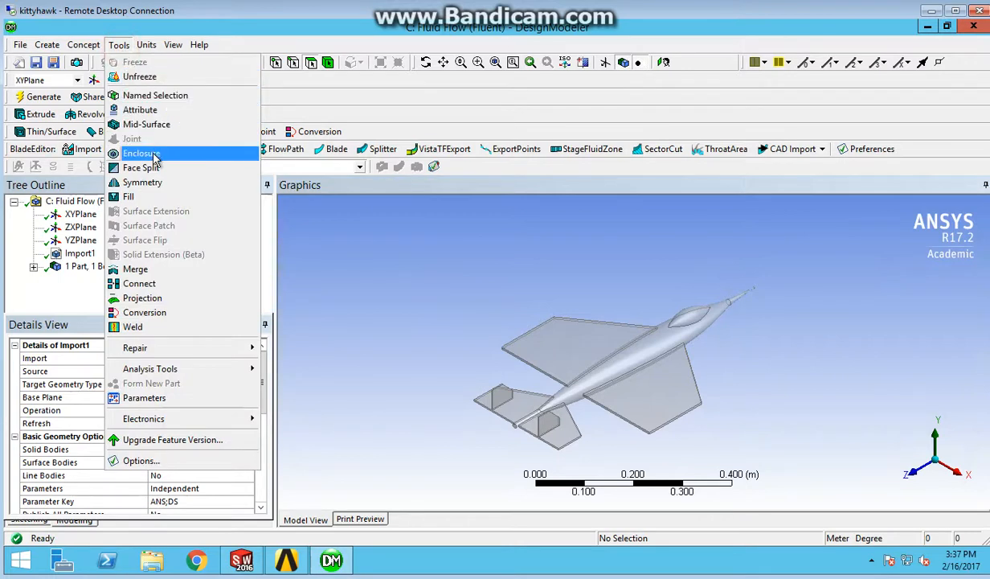
{"action": "left_click", "coordinate": [142, 153]}
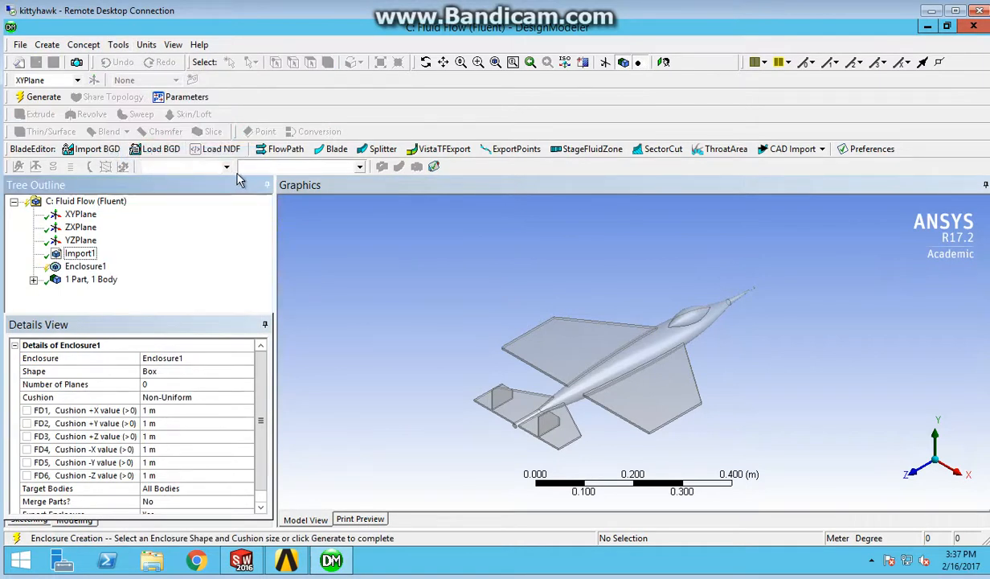
{"action": "mouse_move", "coordinate": [429, 291]}
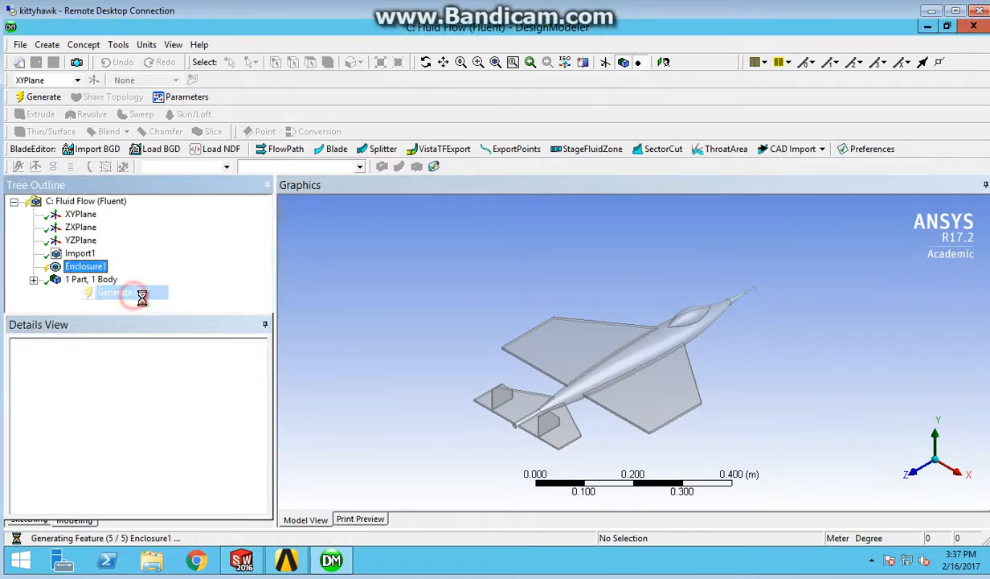
{"action": "left_click", "coordinate": [43, 97]}
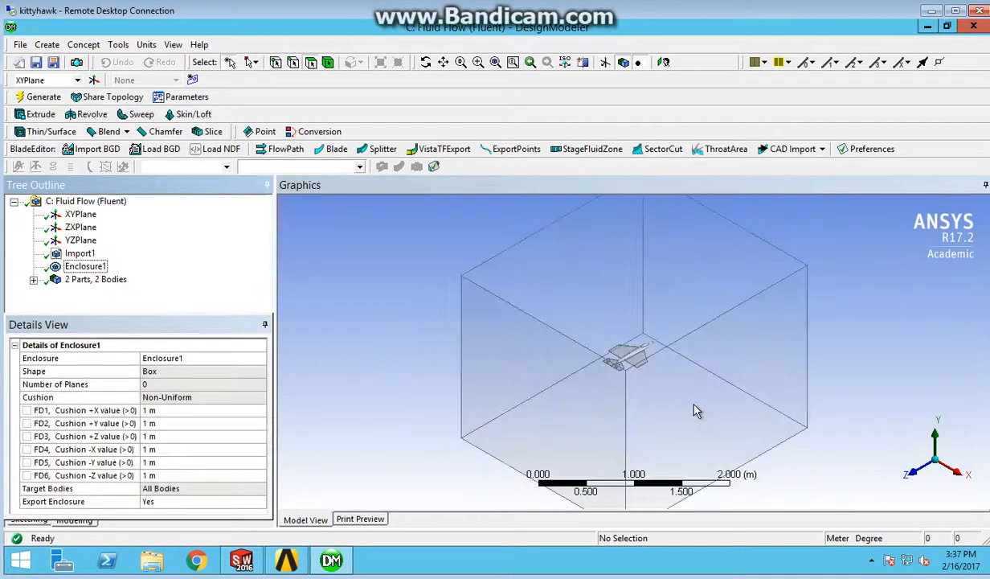
{"action": "mouse_move", "coordinate": [636, 413]}
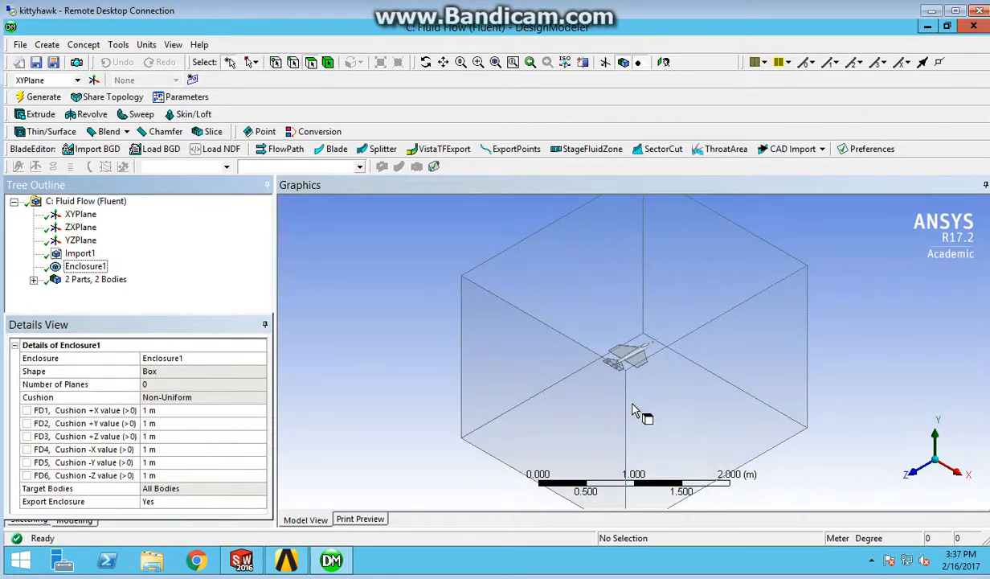
{"action": "mouse_move", "coordinate": [901, 429]}
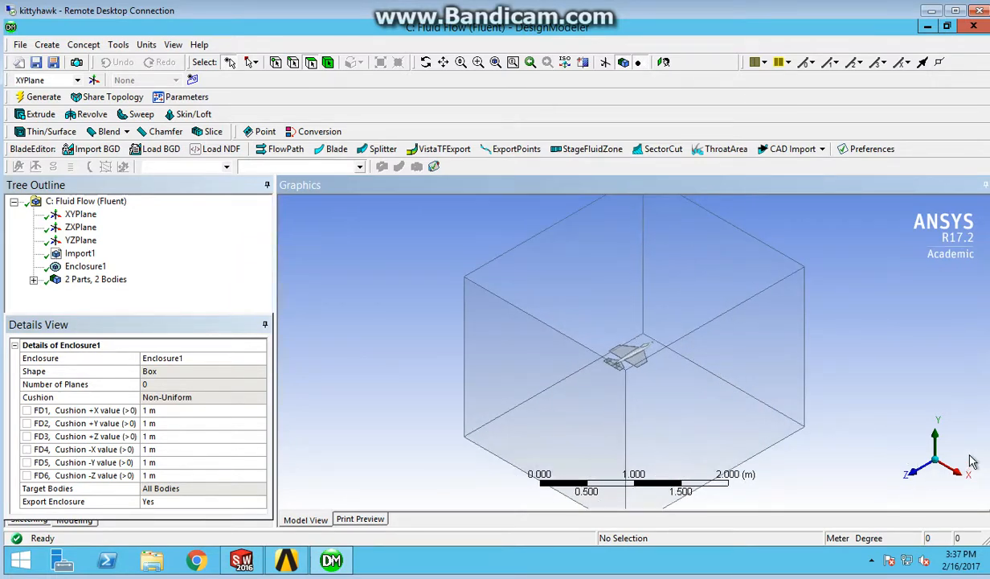
{"action": "mouse_move", "coordinate": [651, 382]}
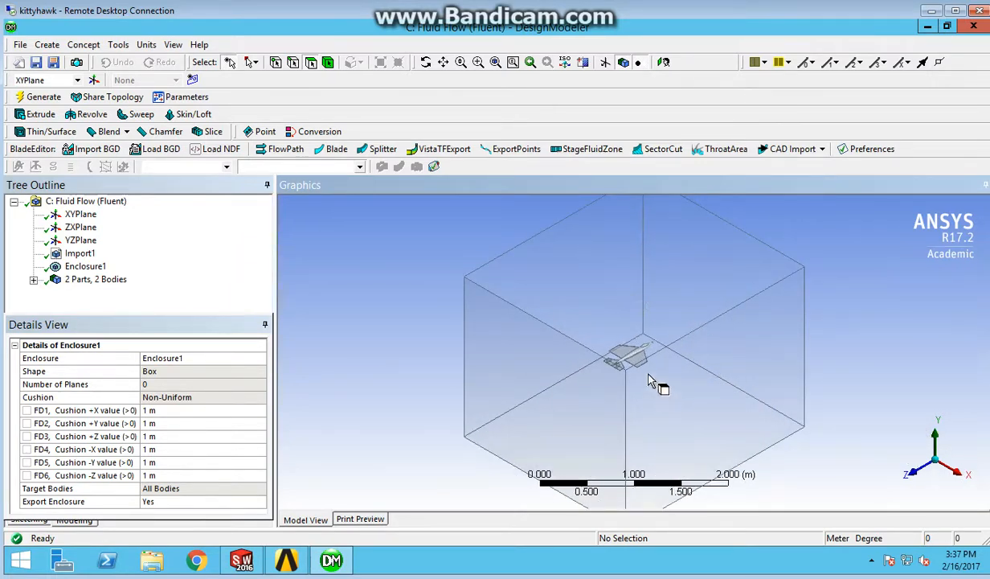
{"action": "mouse_move", "coordinate": [703, 332]}
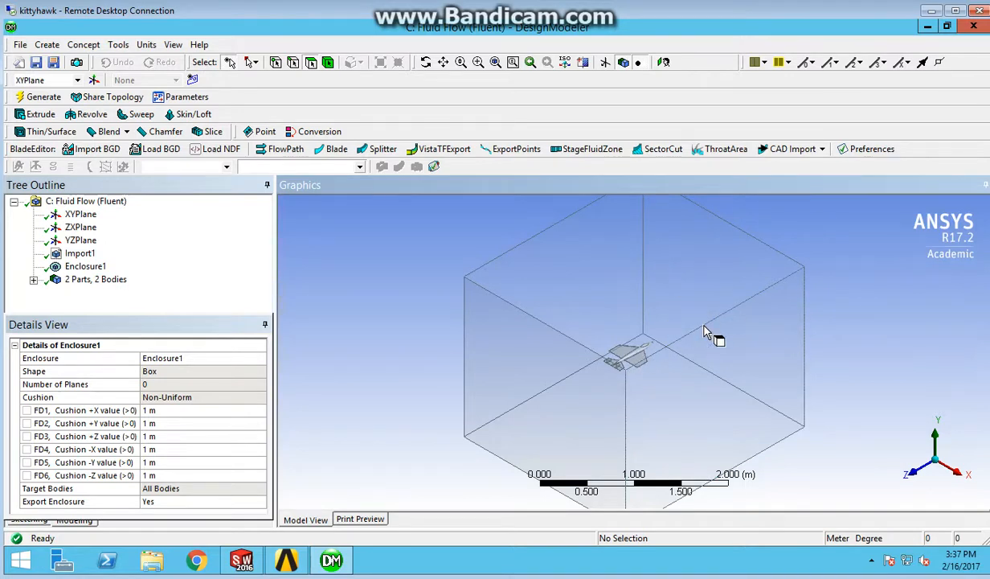
{"action": "mouse_move", "coordinate": [171, 405]}
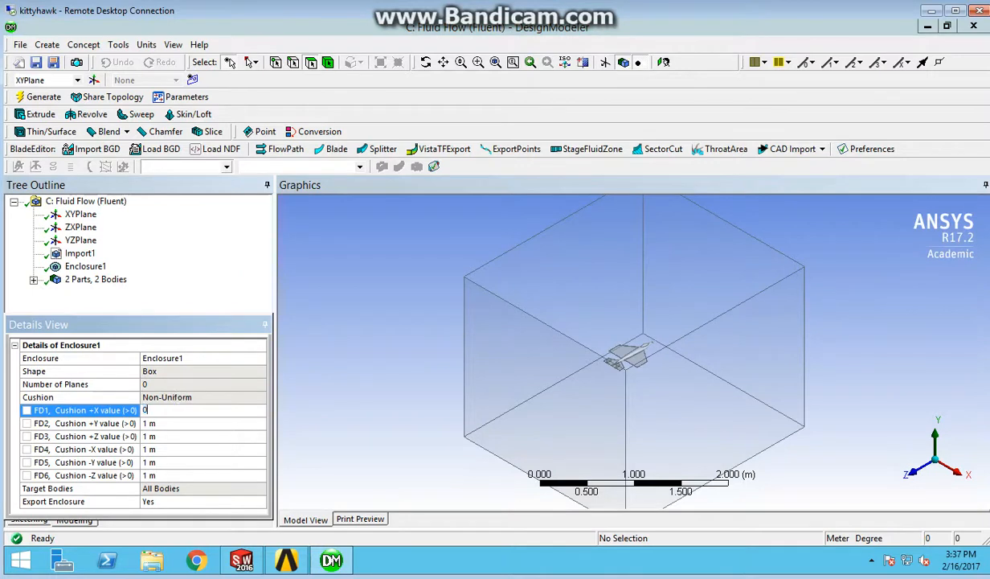
Step: Set the enclosure's FD1, FD2, FD4 and FD5 cushions to 0.5 m
{"action": "type", "text": "0.5 m"}
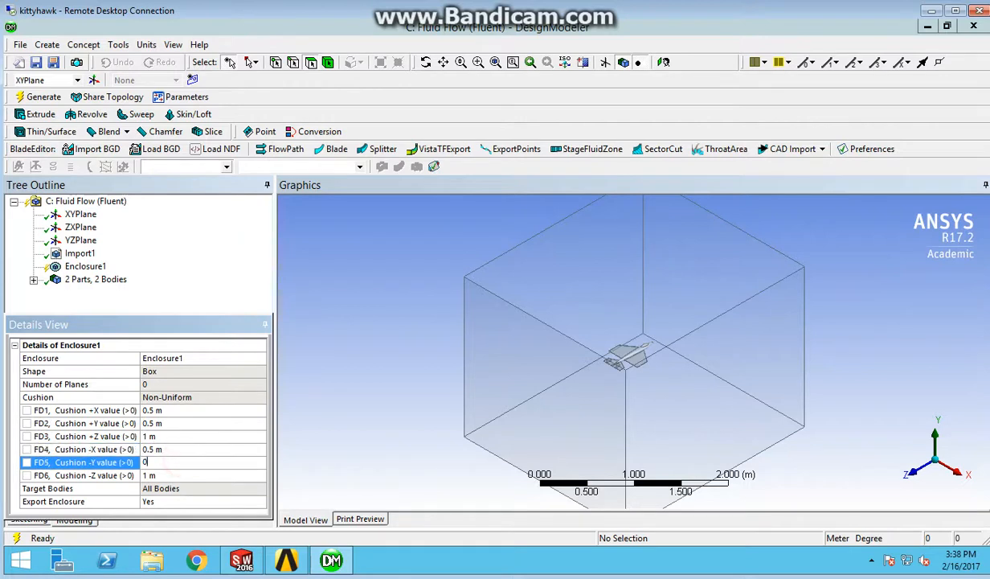
{"action": "left_click", "coordinate": [86, 266]}
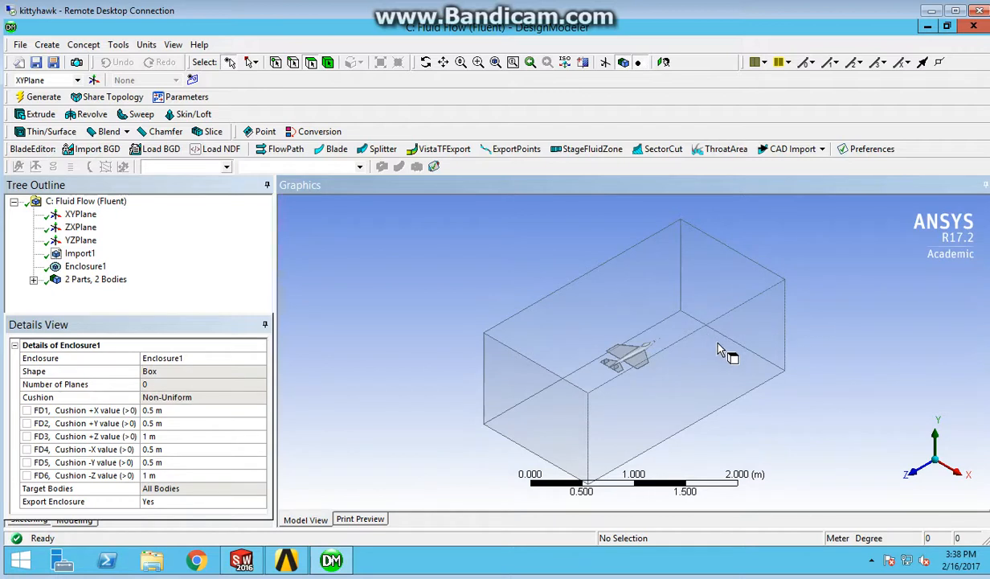
{"action": "mouse_move", "coordinate": [718, 334]}
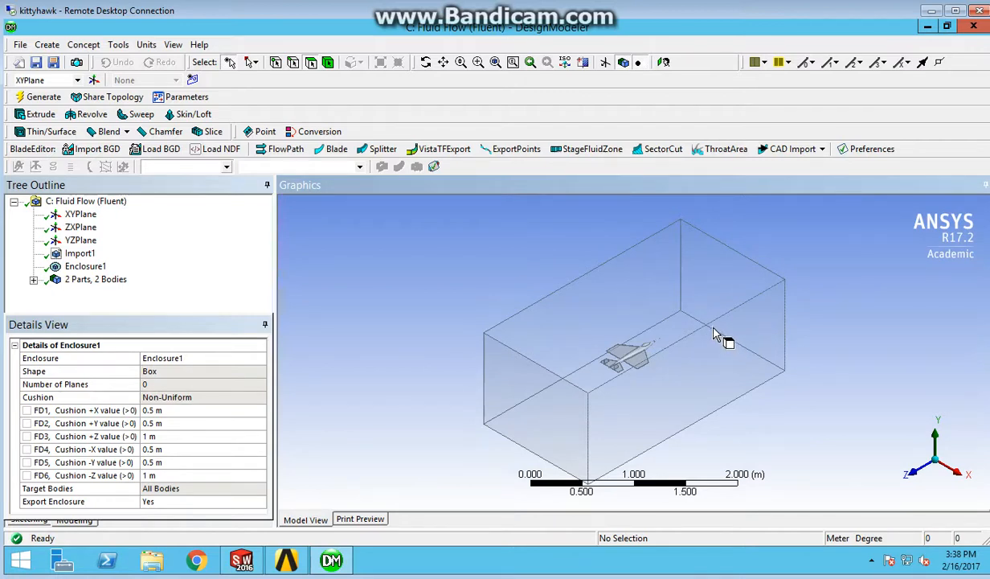
{"action": "mouse_move", "coordinate": [708, 376]}
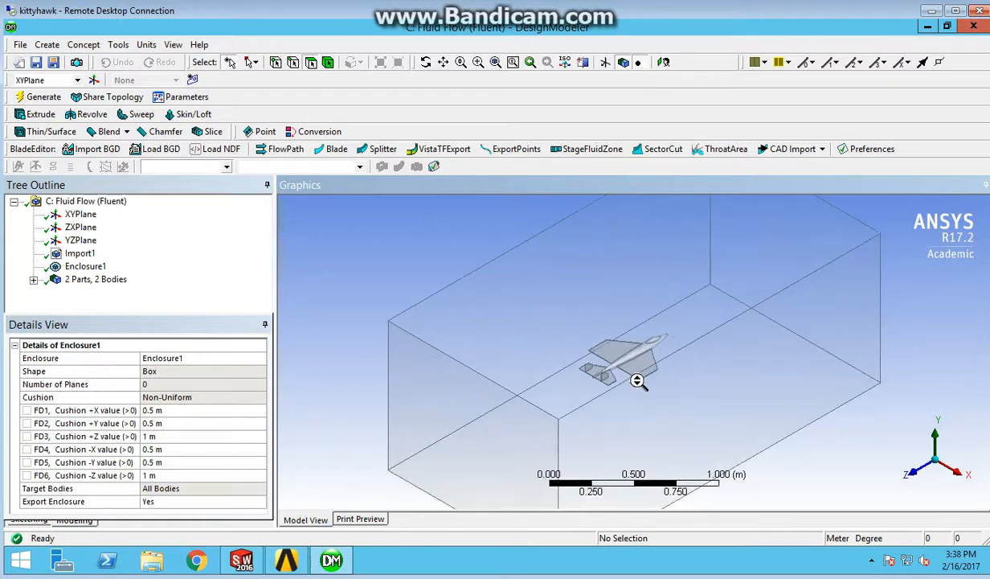
{"action": "scroll", "scroll_direction": "down", "scroll_amount": 3}
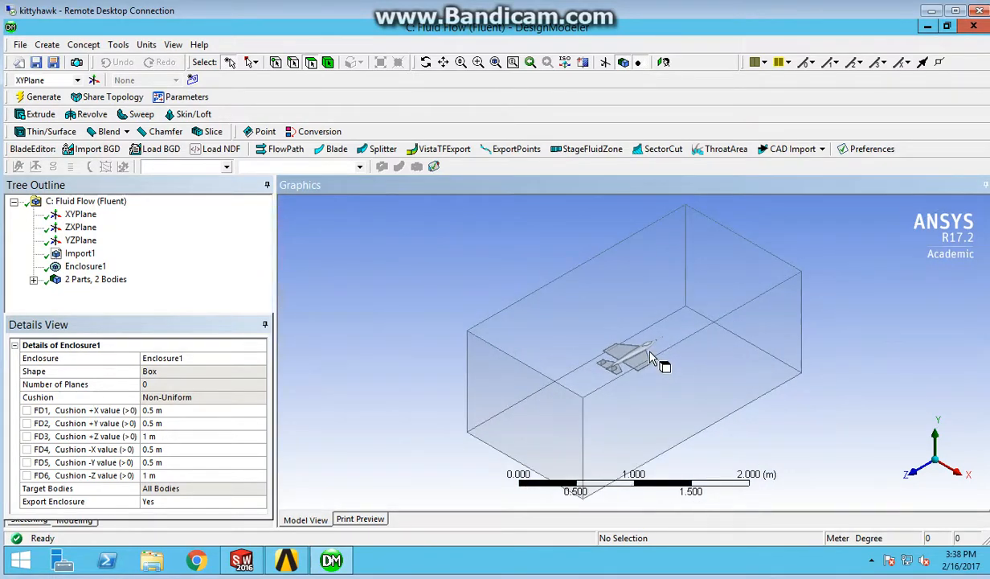
{"action": "mouse_move", "coordinate": [175, 511]}
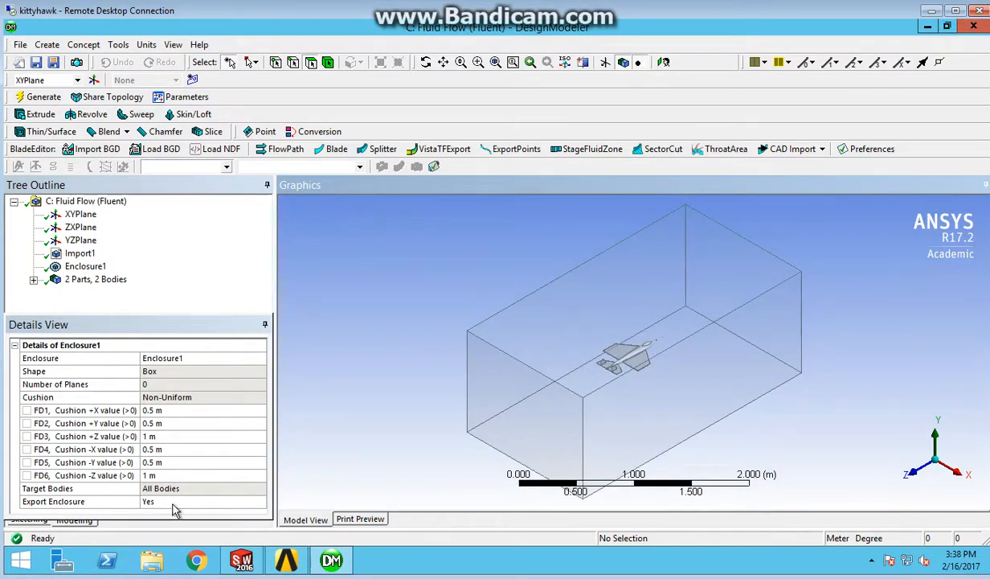
{"action": "mouse_move", "coordinate": [287, 559]}
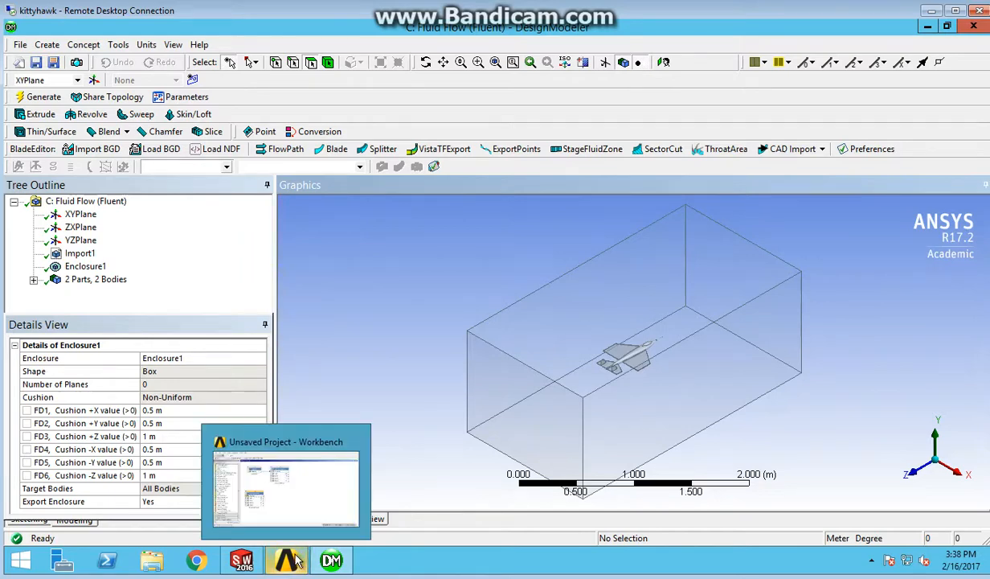
Step: Return to the project schematic and edit system C's Mesh cell
{"action": "left_click", "coordinate": [285, 480]}
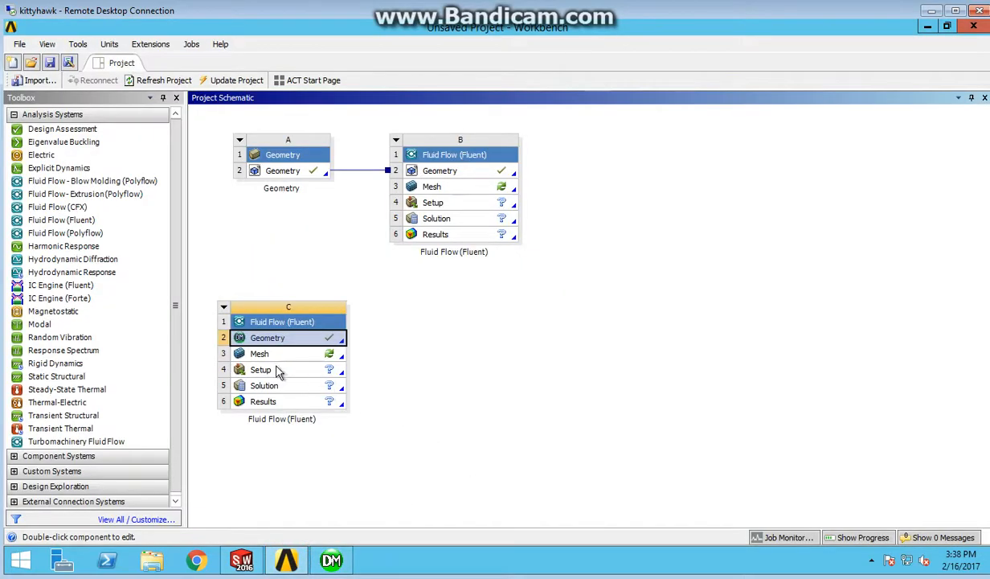
{"action": "mouse_move", "coordinate": [265, 357]}
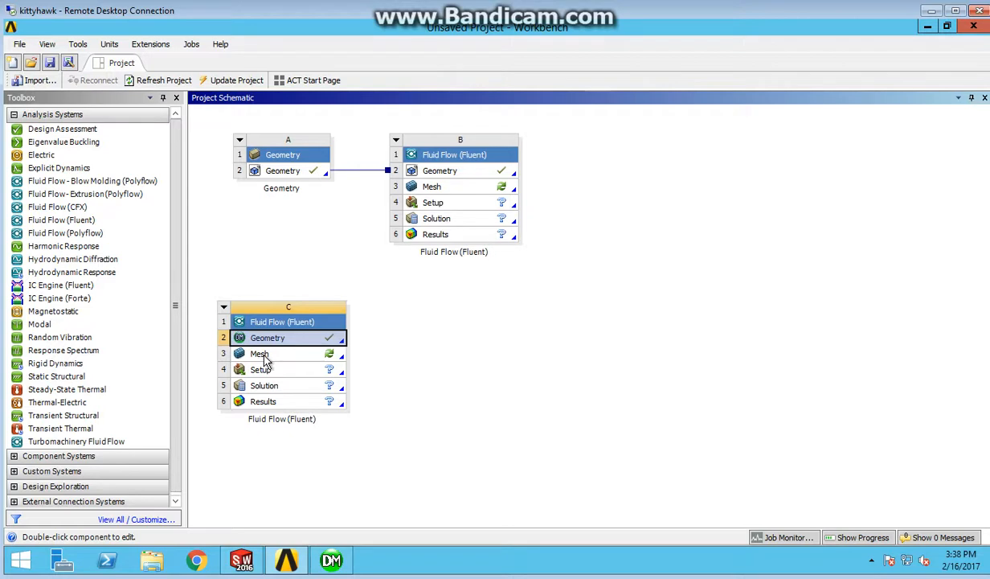
{"action": "right_click", "coordinate": [259, 354]}
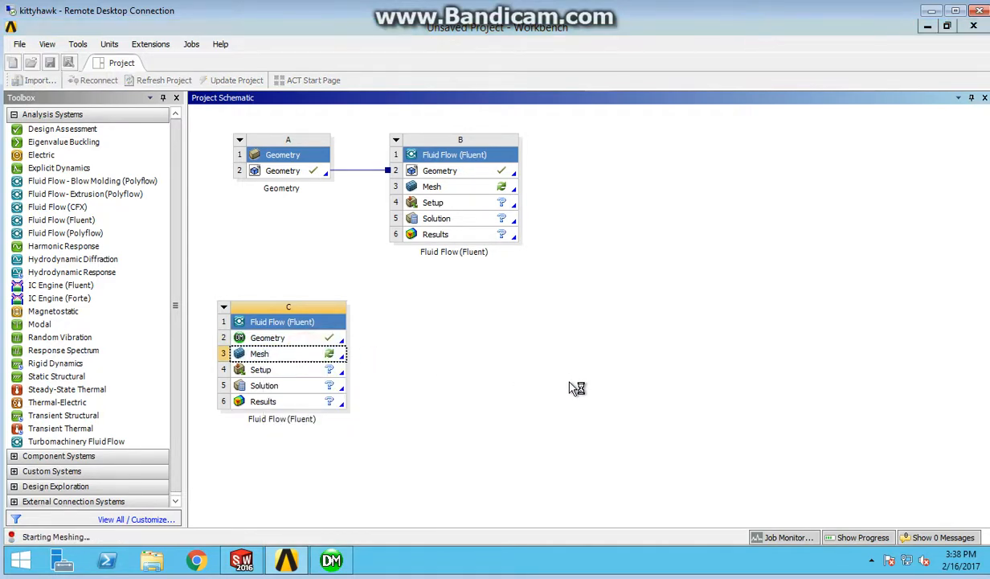
{"action": "mouse_move", "coordinate": [575, 412]}
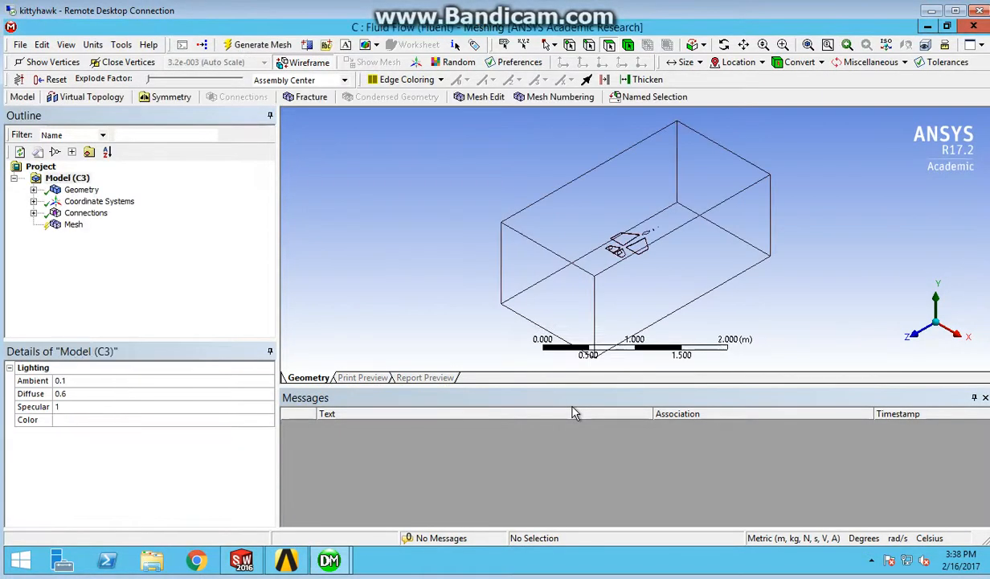
{"action": "mouse_move", "coordinate": [470, 254]}
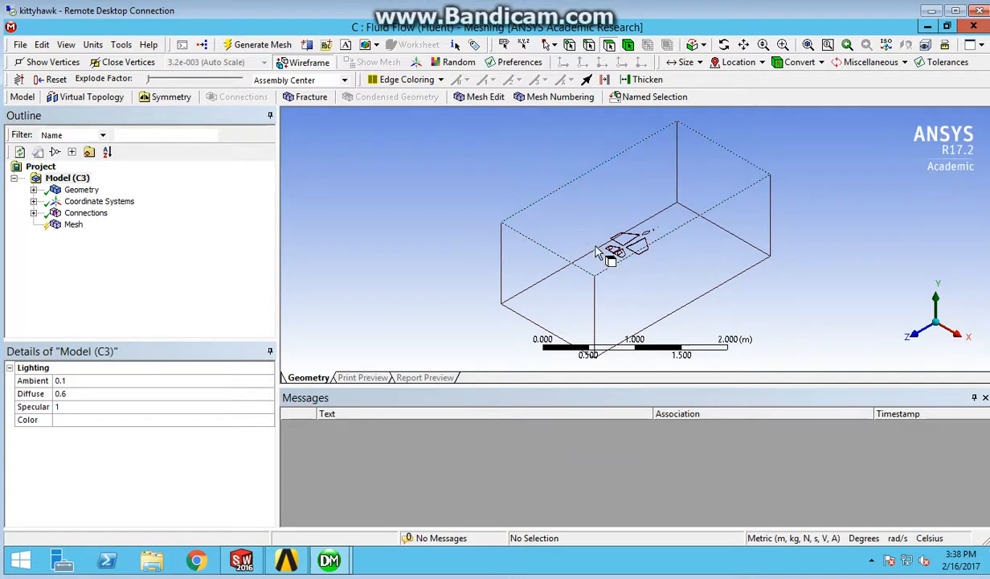
{"action": "mouse_move", "coordinate": [720, 189]}
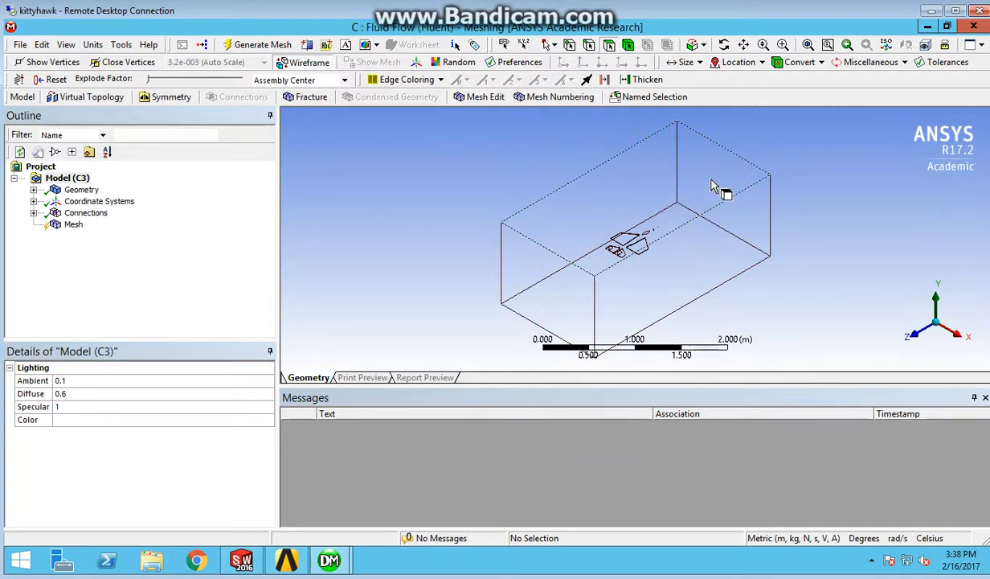
{"action": "mouse_move", "coordinate": [462, 312]}
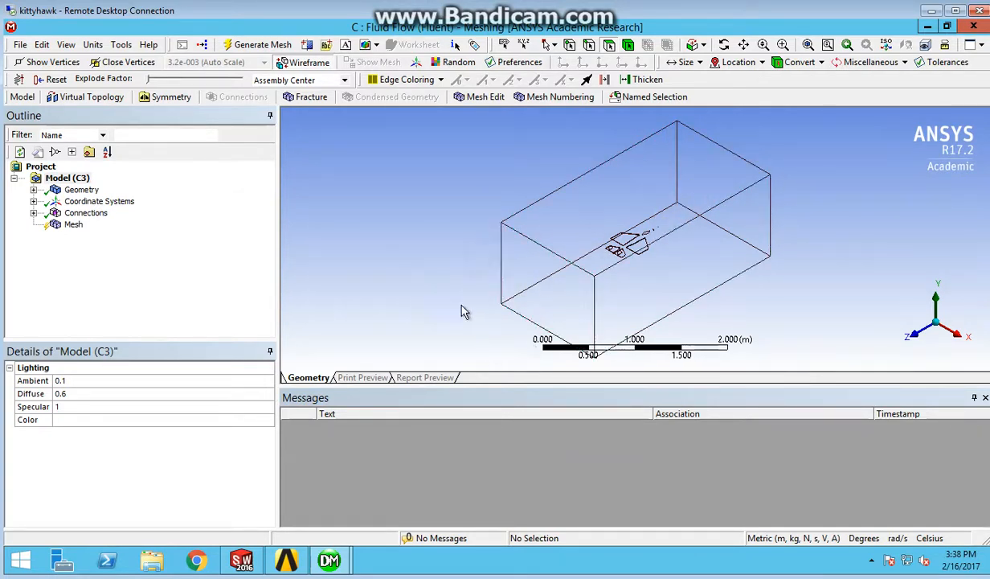
Step: Create a named selection called 'Out' on the selected enclosure end face
{"action": "right_click", "coordinate": [535, 299]}
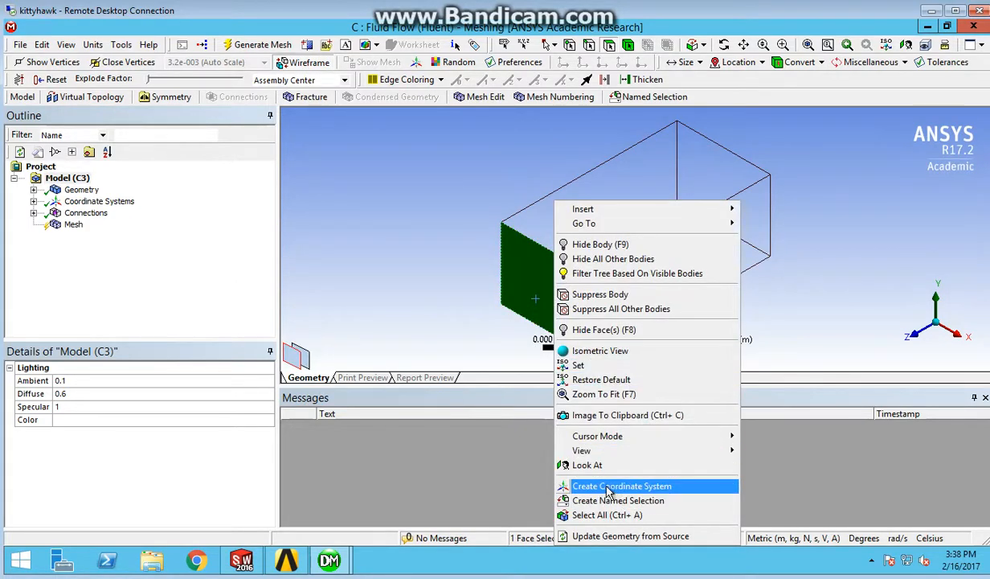
{"action": "left_click", "coordinate": [619, 500]}
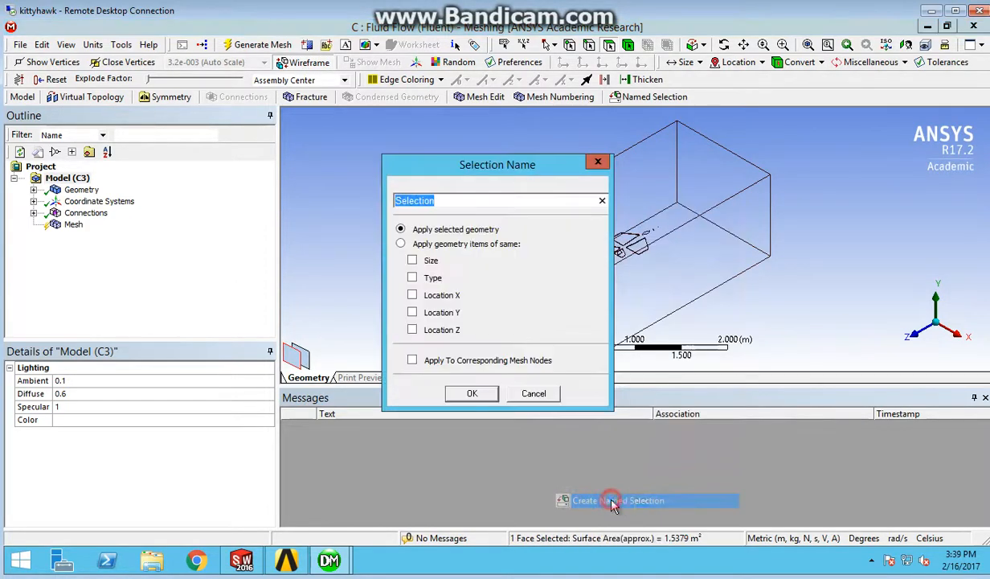
{"action": "type", "text": "Out"}
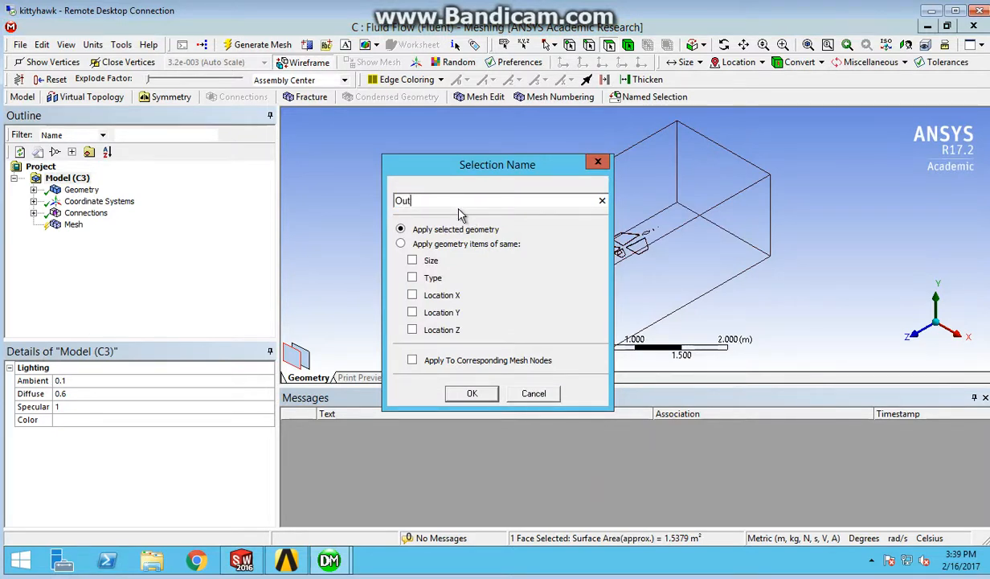
{"action": "left_click", "coordinate": [472, 393]}
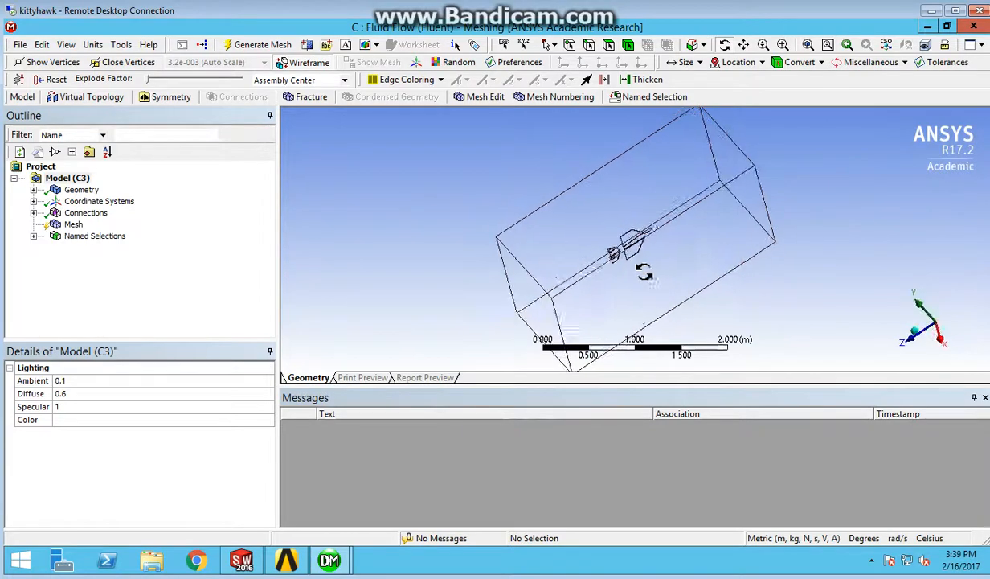
Step: Select the enclosure's opposite end face and begin creating its named selection
{"action": "left_click_drag", "start_coordinate": [643, 274], "coordinate": [619, 245]}
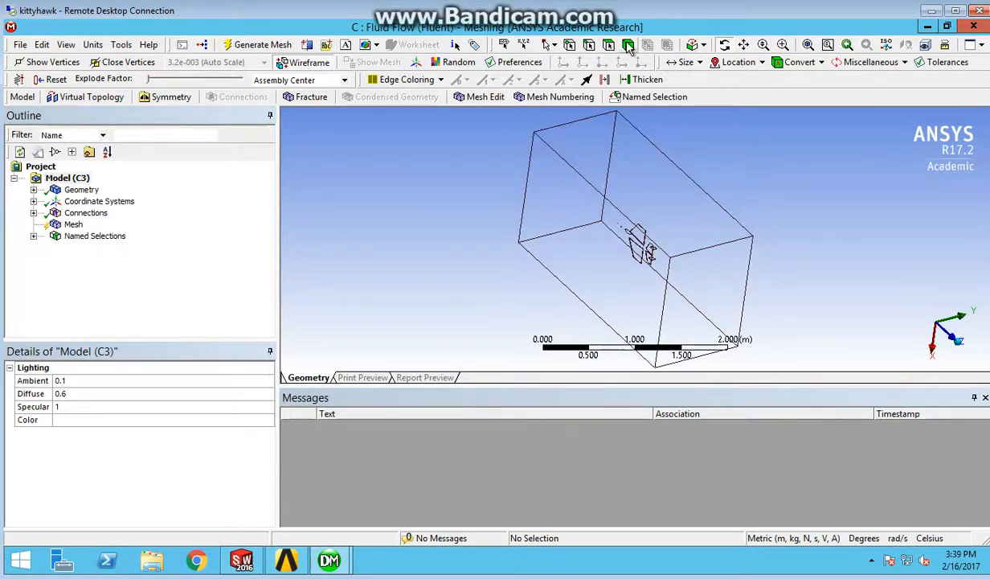
{"action": "left_click", "coordinate": [627, 169]}
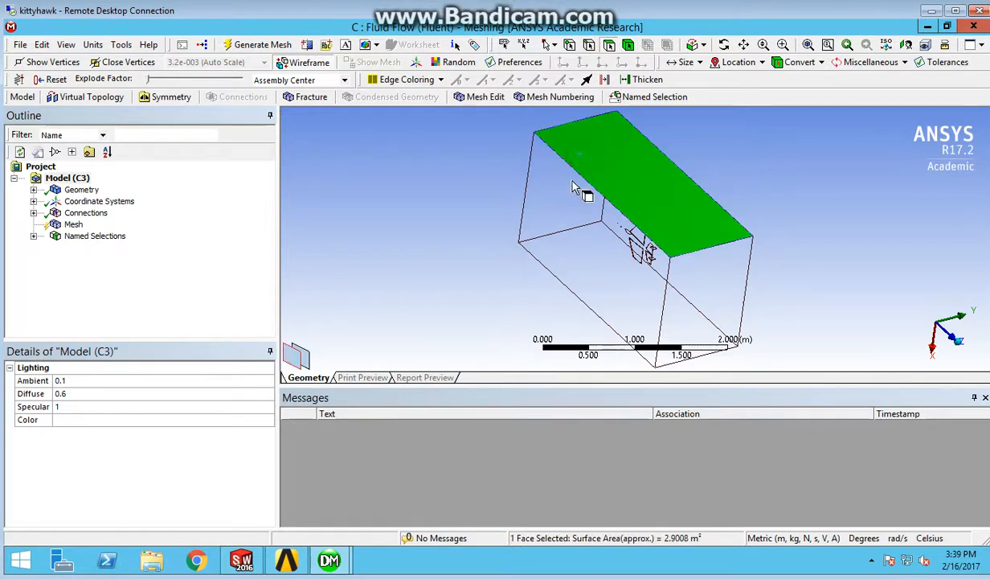
{"action": "left_click", "coordinate": [545, 45]}
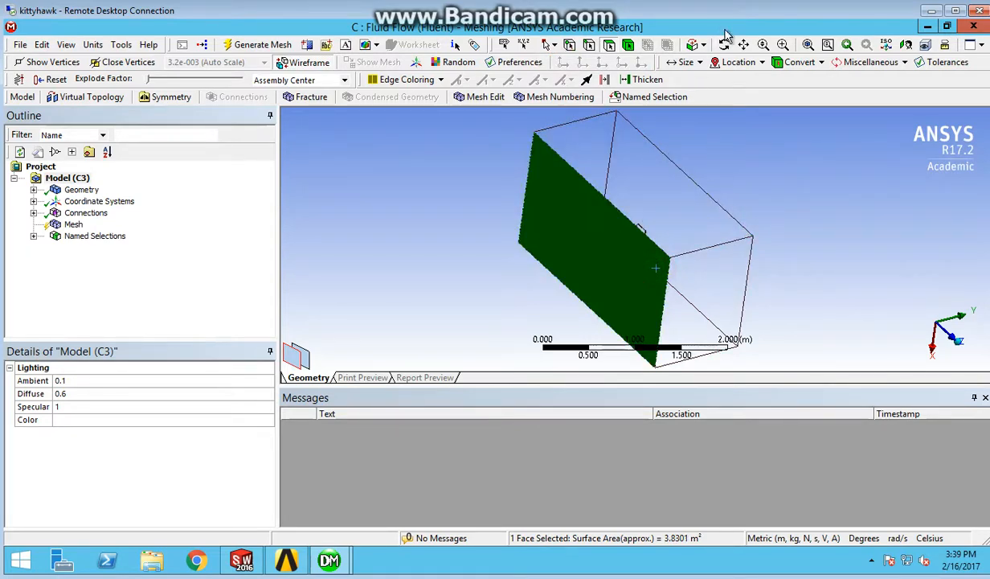
{"action": "left_click_drag", "start_coordinate": [643, 257], "coordinate": [651, 193]}
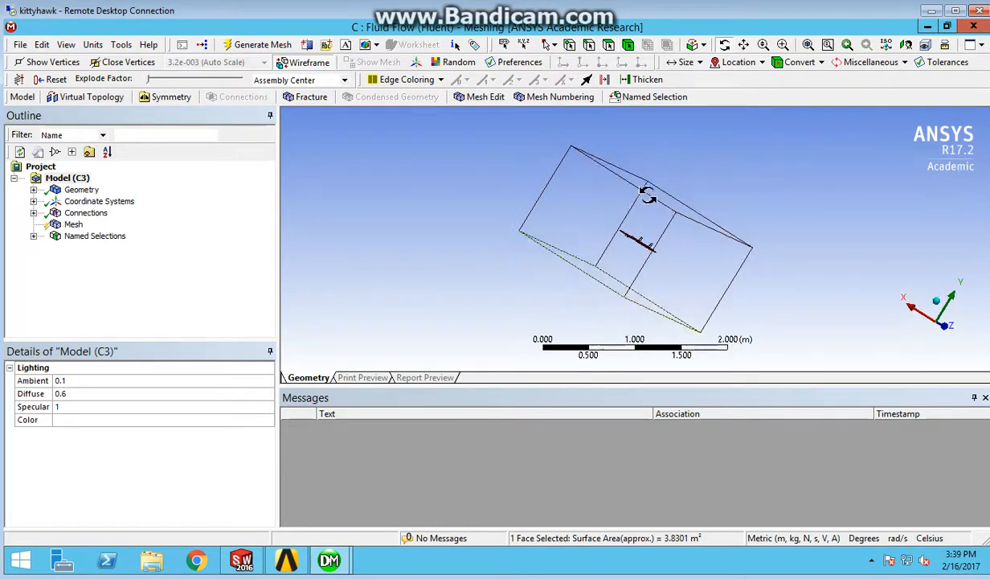
{"action": "left_click", "coordinate": [592, 217]}
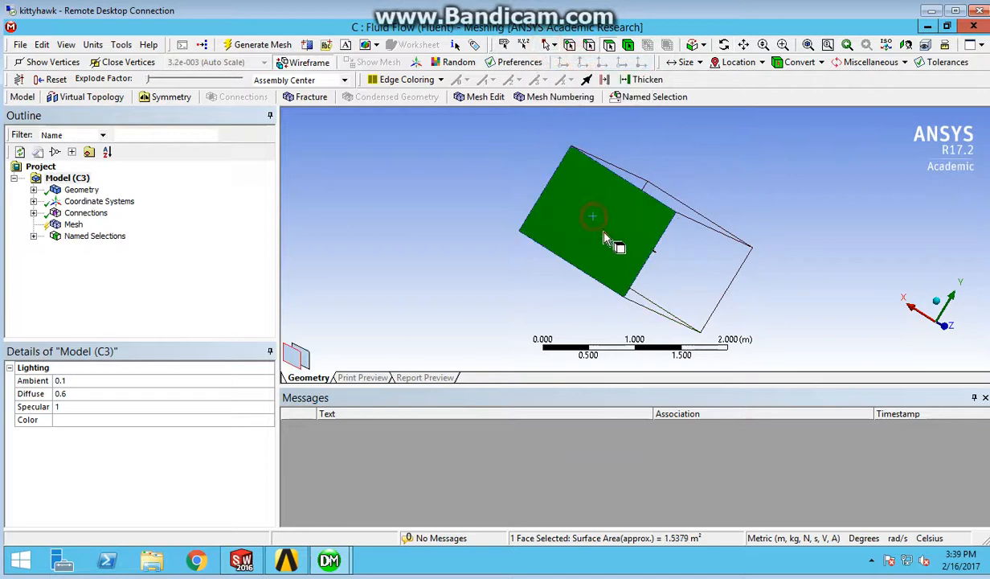
{"action": "right_click", "coordinate": [607, 238]}
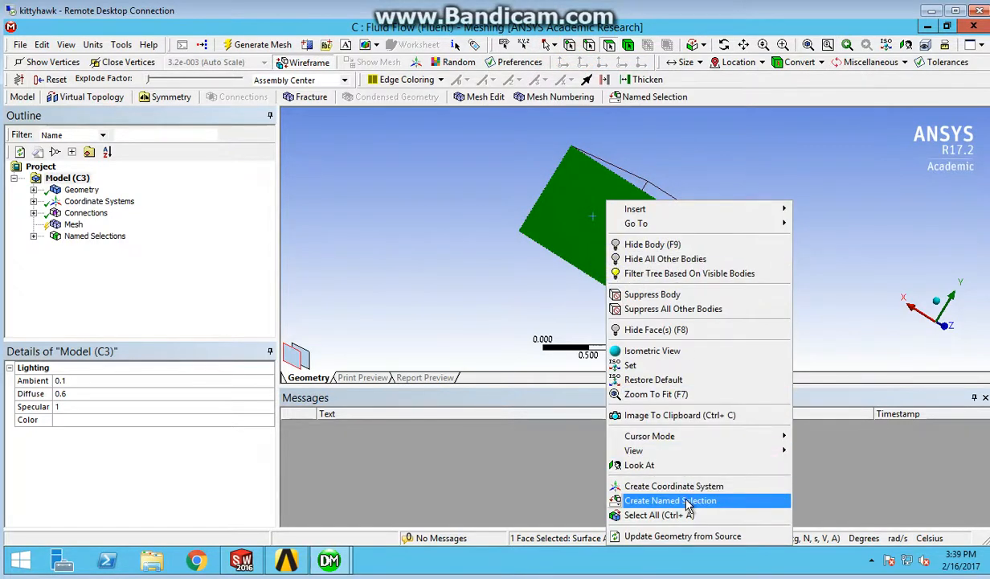
{"action": "left_click", "coordinate": [671, 500]}
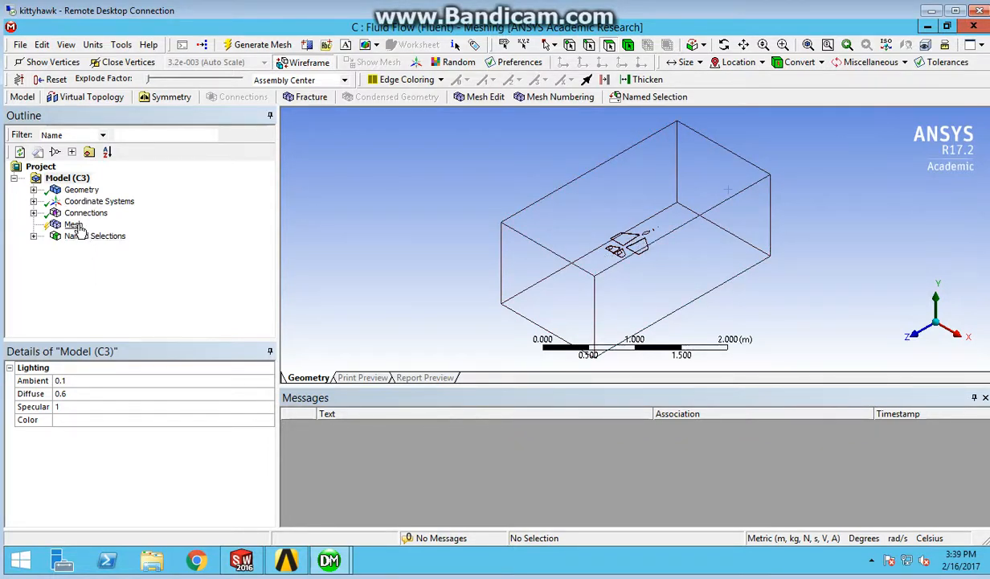
Step: Set the mesh Sizing Size Function to Adaptive, keeping Relevance Center at Coarse
{"action": "left_click", "coordinate": [73, 224]}
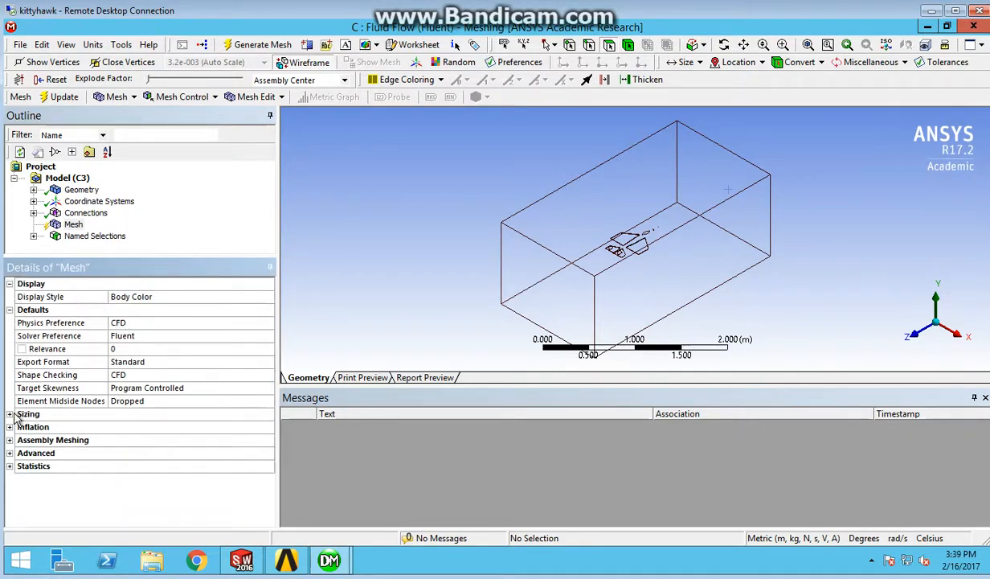
{"action": "left_click", "coordinate": [28, 413]}
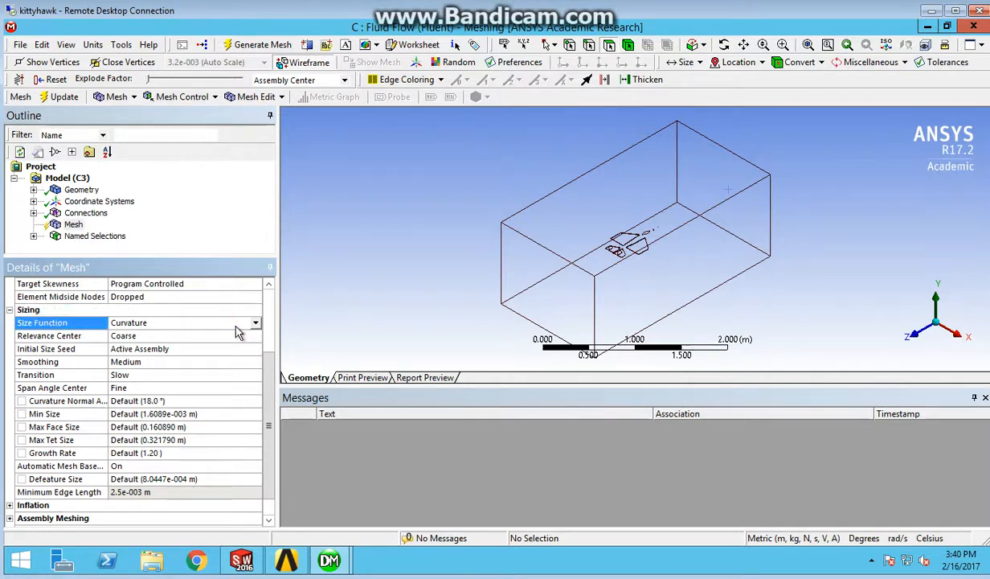
{"action": "left_click", "coordinate": [256, 323]}
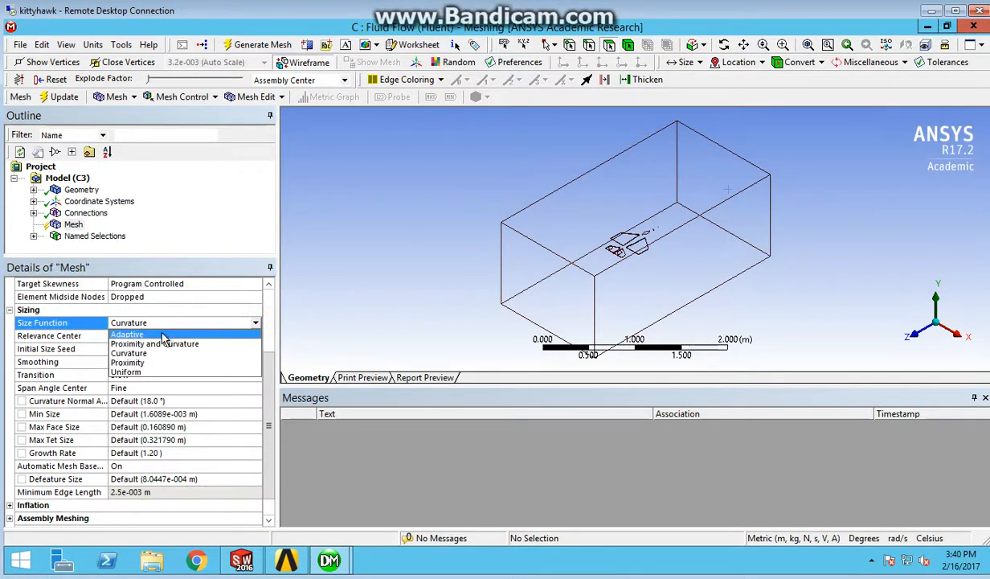
{"action": "left_click", "coordinate": [126, 334]}
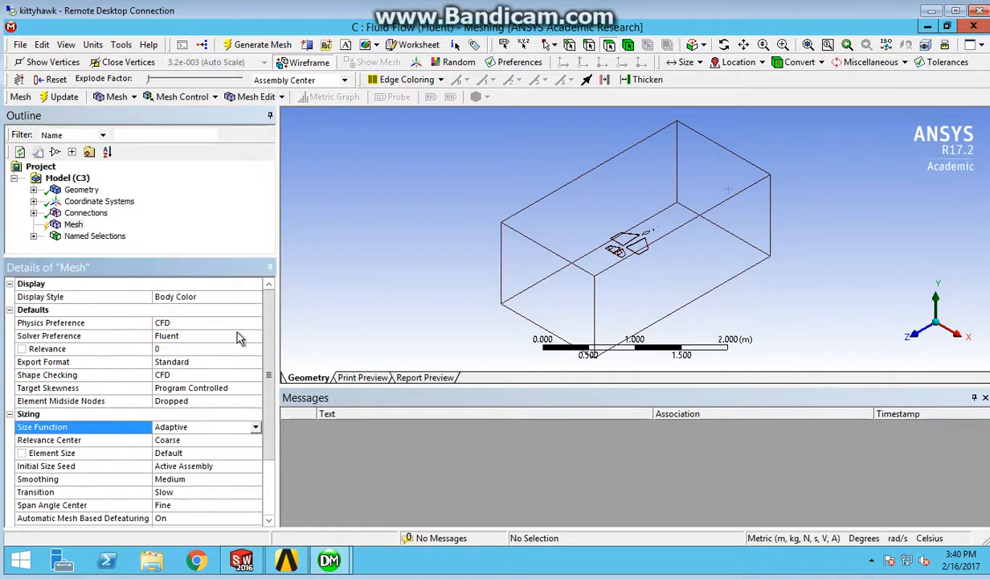
{"action": "scroll", "scroll_direction": "down", "scroll_amount": 3}
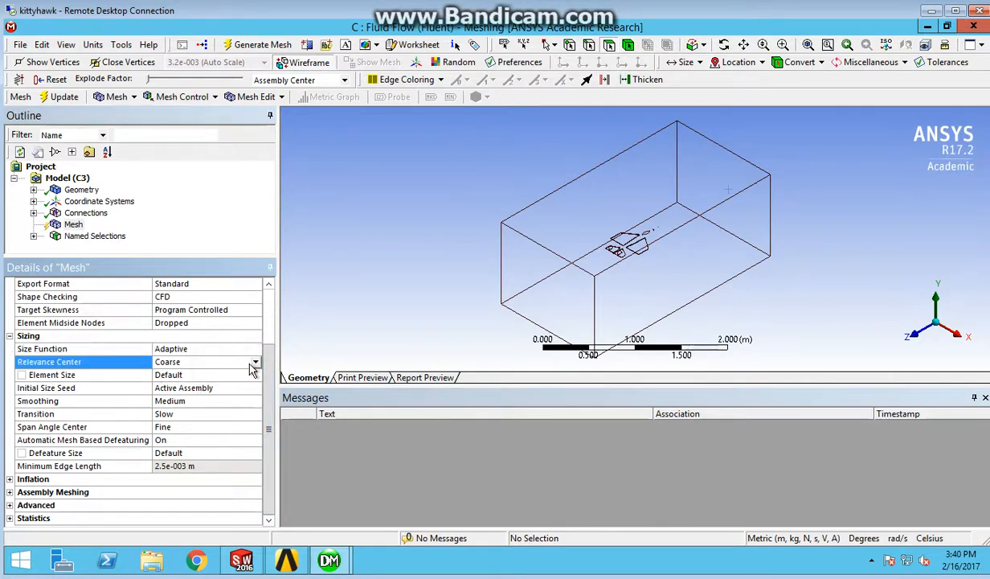
{"action": "left_click", "coordinate": [256, 361]}
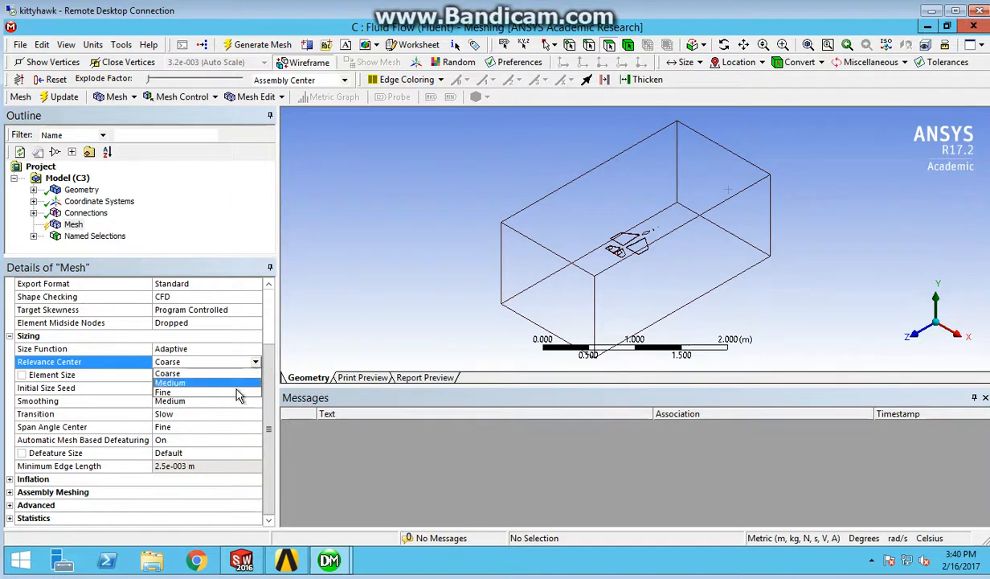
{"action": "mouse_move", "coordinate": [229, 374]}
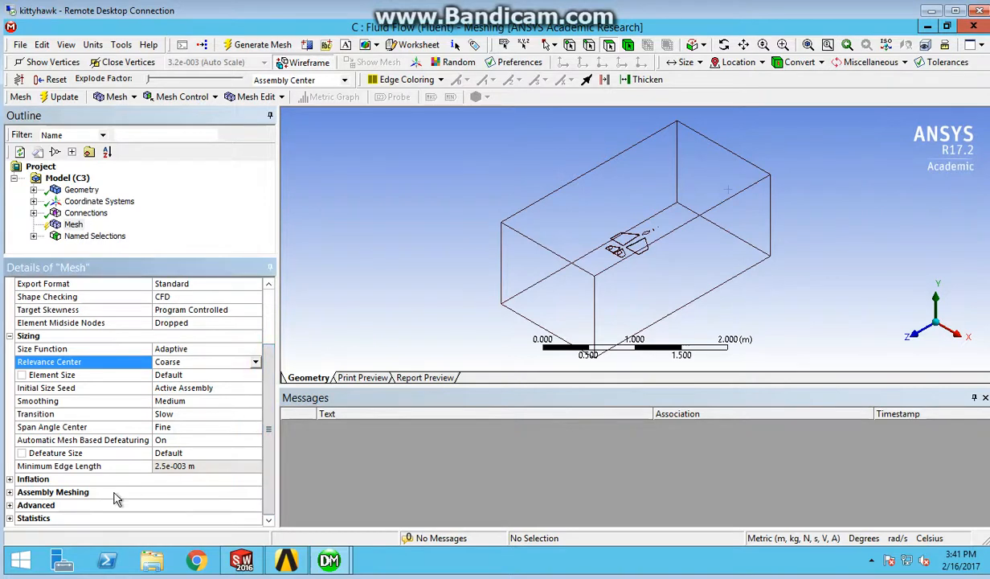
{"action": "left_click", "coordinate": [10, 478]}
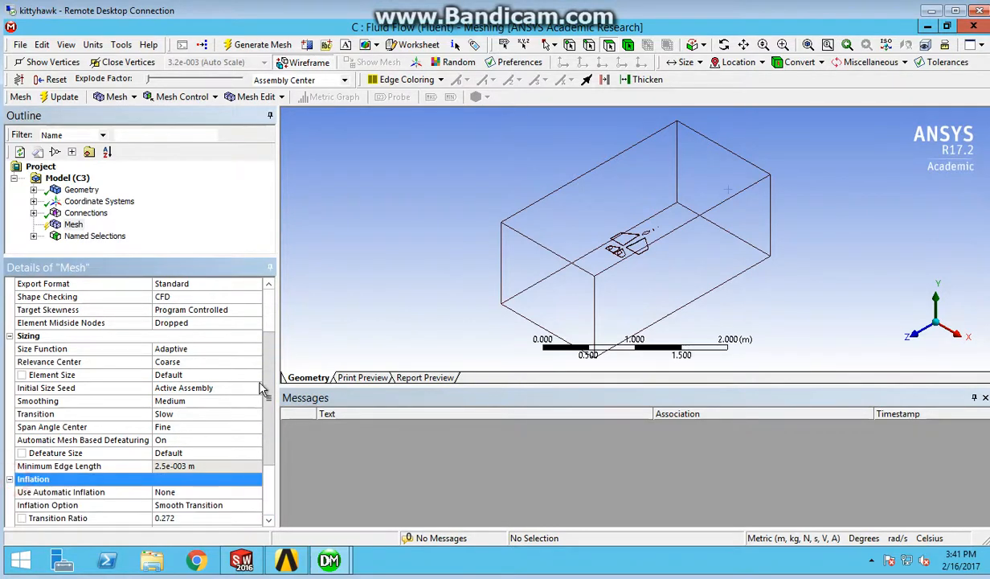
{"action": "scroll", "scroll_direction": "down", "scroll_amount": 3}
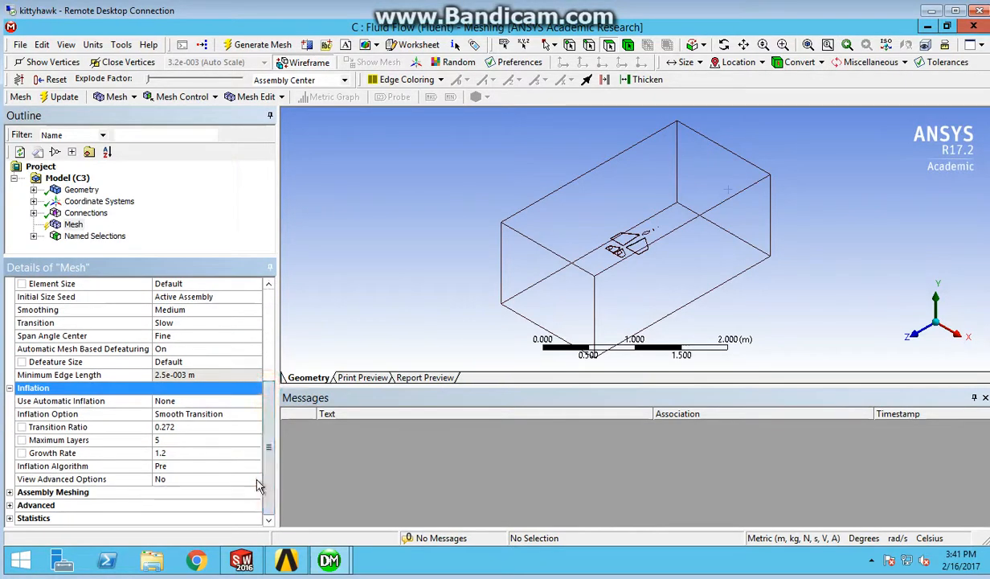
{"action": "left_click", "coordinate": [53, 453]}
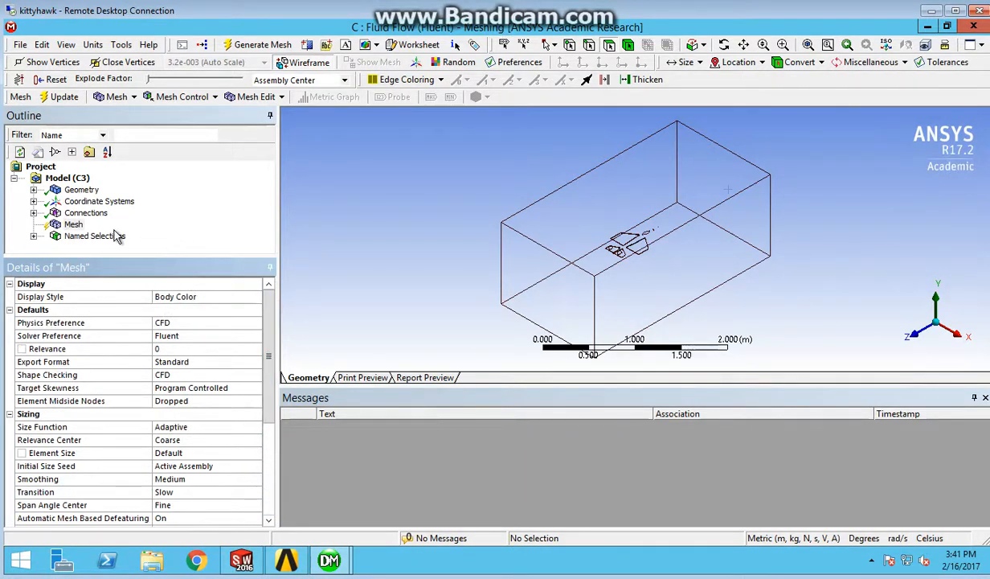
Step: Generate the tetrahedral mesh, then hide the enclosure and zoom in on the aircraft's surface mesh
{"action": "left_click", "coordinate": [73, 224]}
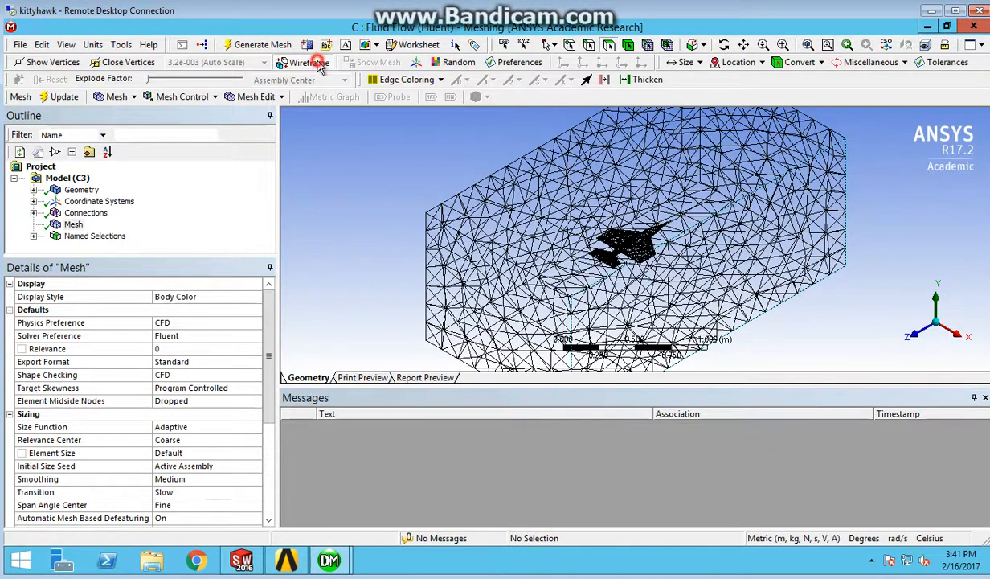
{"action": "left_click", "coordinate": [303, 62]}
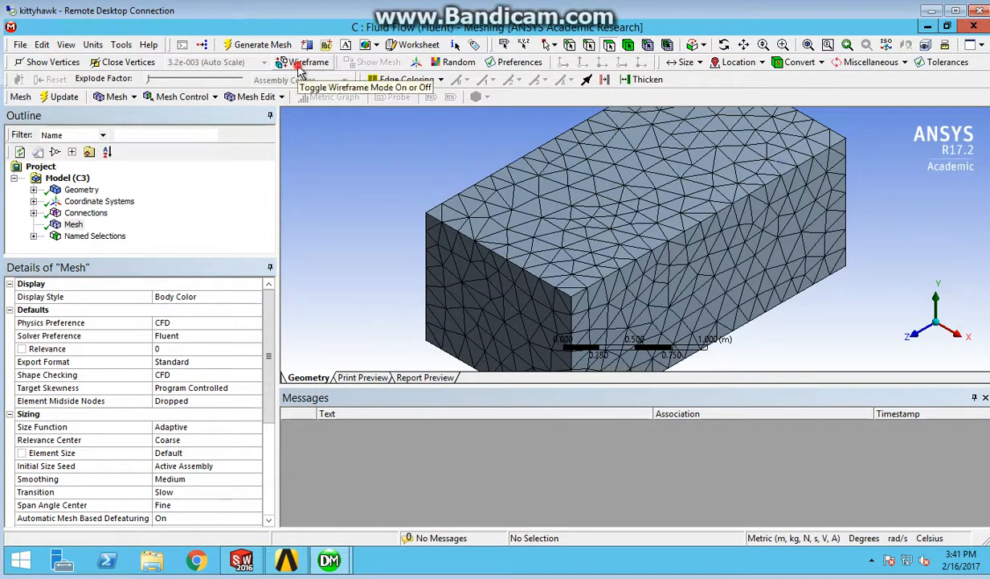
{"action": "left_click", "coordinate": [308, 62]}
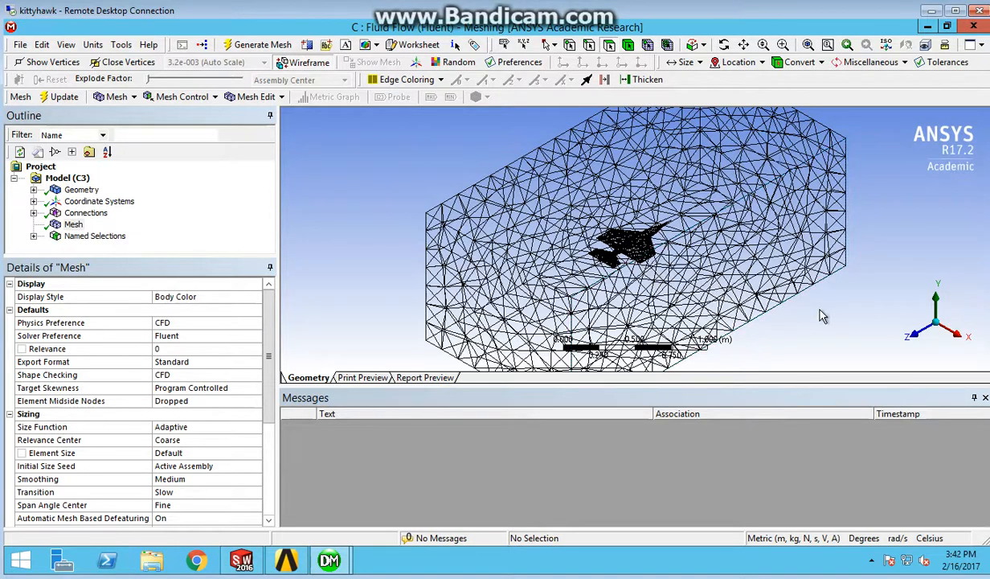
{"action": "mouse_move", "coordinate": [687, 291]}
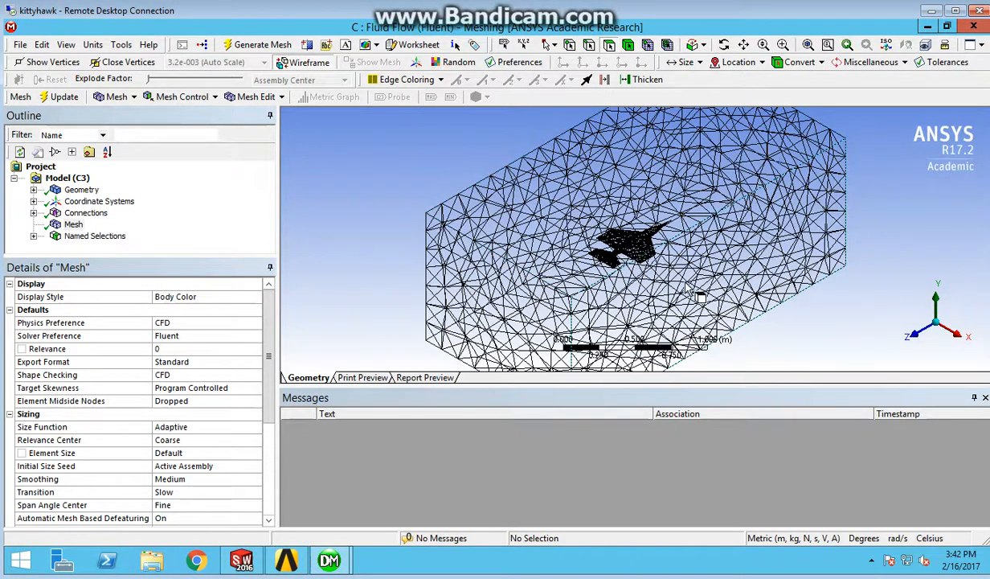
{"action": "left_click", "coordinate": [514, 287]}
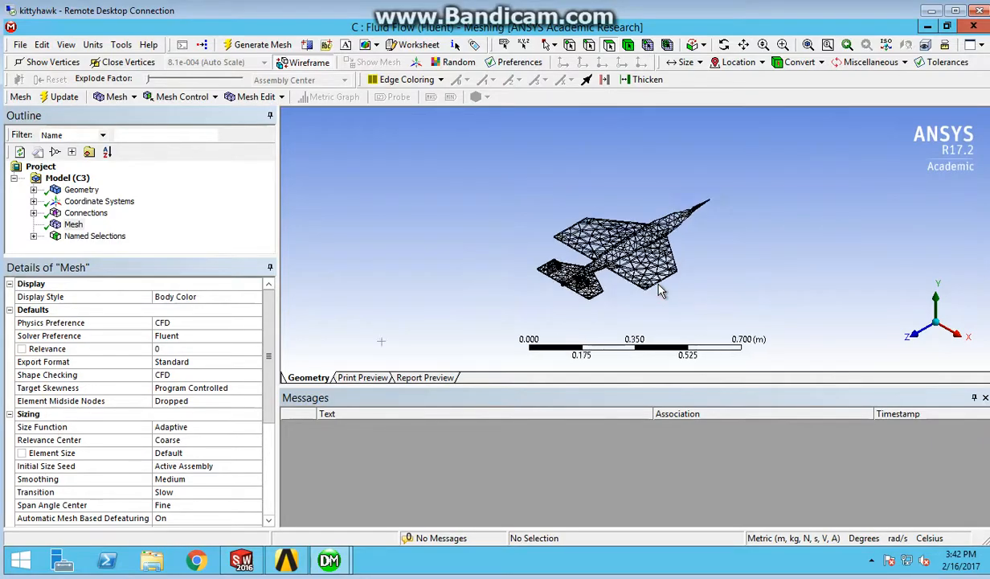
{"action": "scroll", "scroll_direction": "up", "scroll_amount": 3}
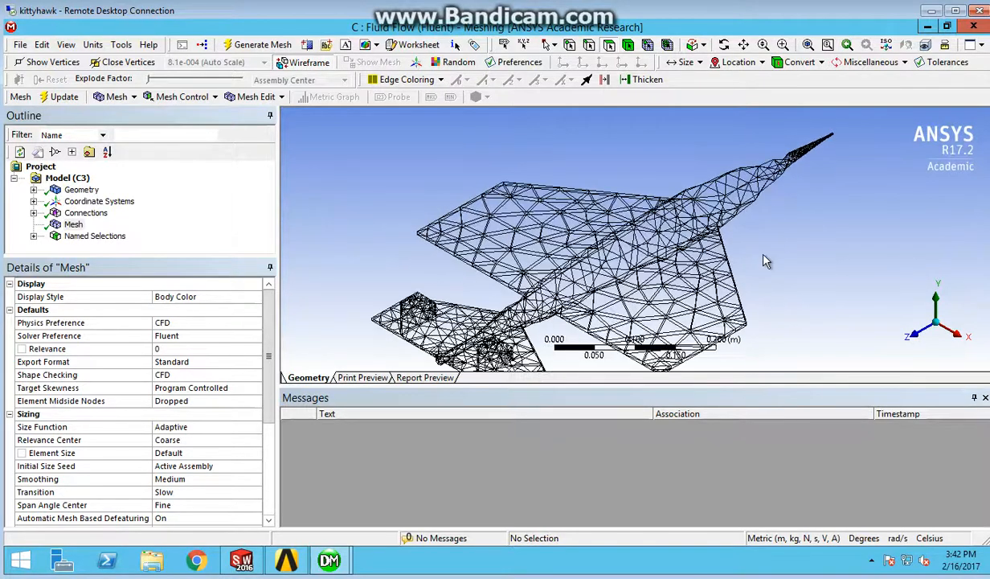
{"action": "mouse_move", "coordinate": [730, 259]}
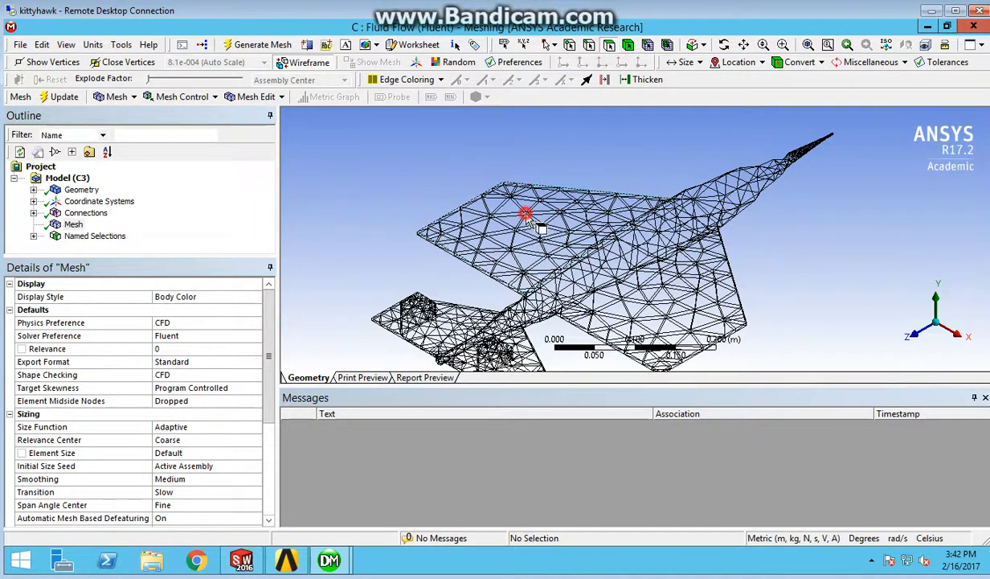
Step: Add a level-1 refinement control to the top face of one wing
{"action": "left_click", "coordinate": [525, 221]}
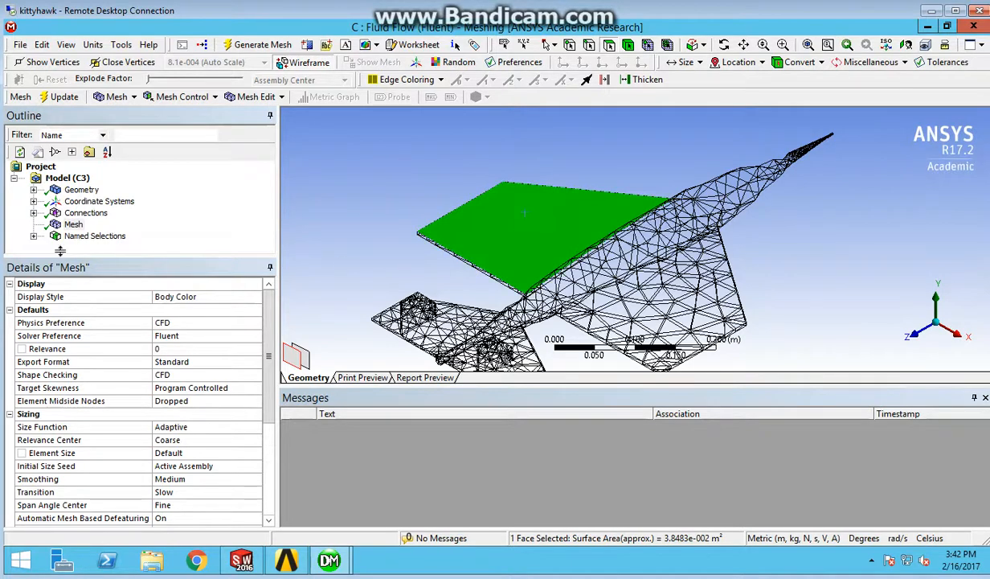
{"action": "left_click", "coordinate": [73, 224]}
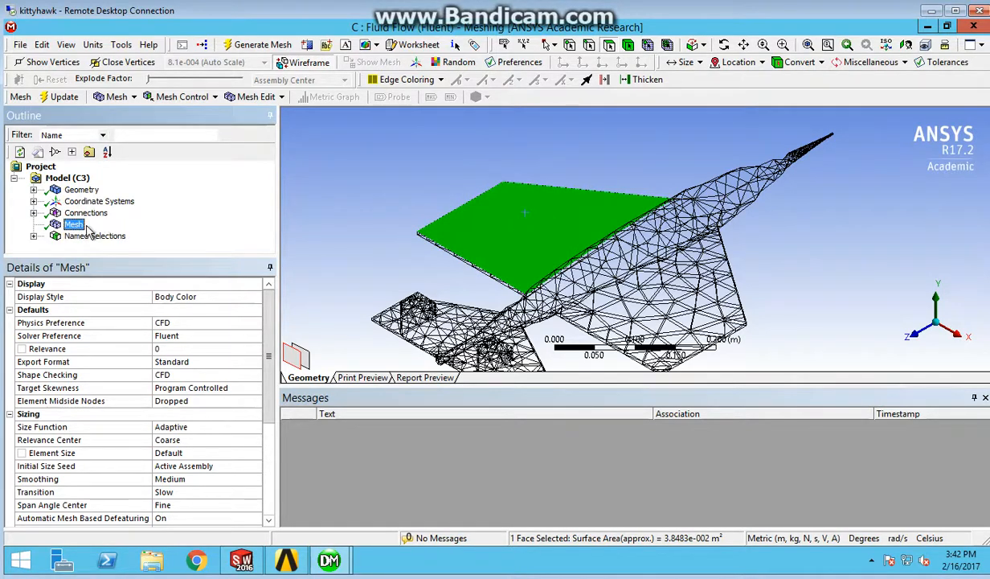
{"action": "right_click", "coordinate": [73, 223]}
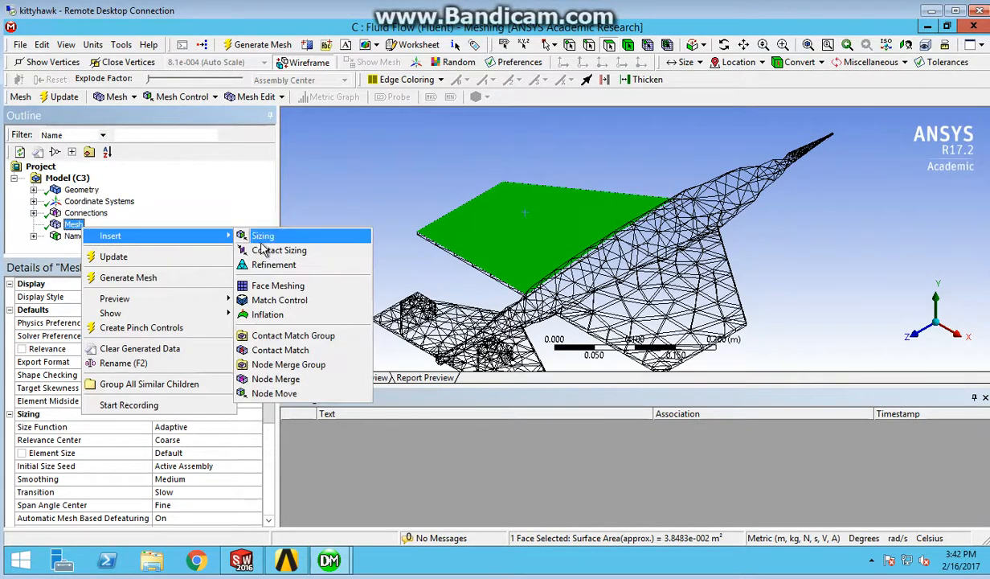
{"action": "left_click", "coordinate": [274, 265]}
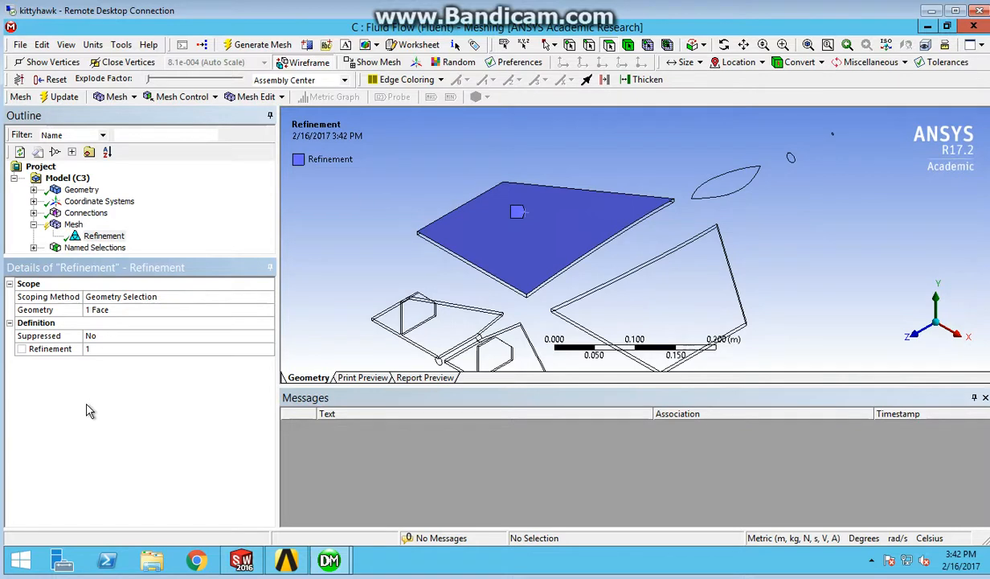
{"action": "left_click", "coordinate": [160, 348]}
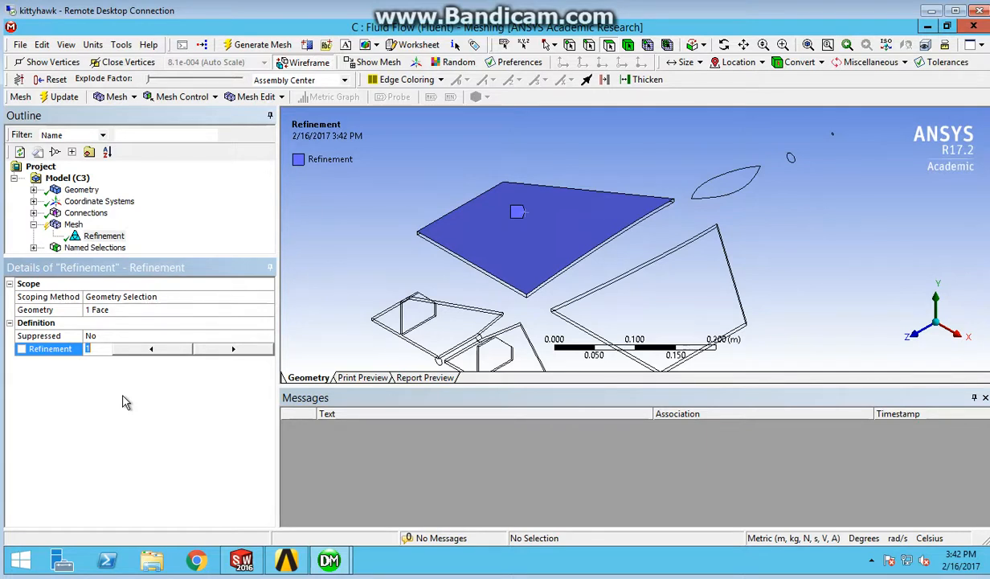
{"action": "mouse_move", "coordinate": [120, 400]}
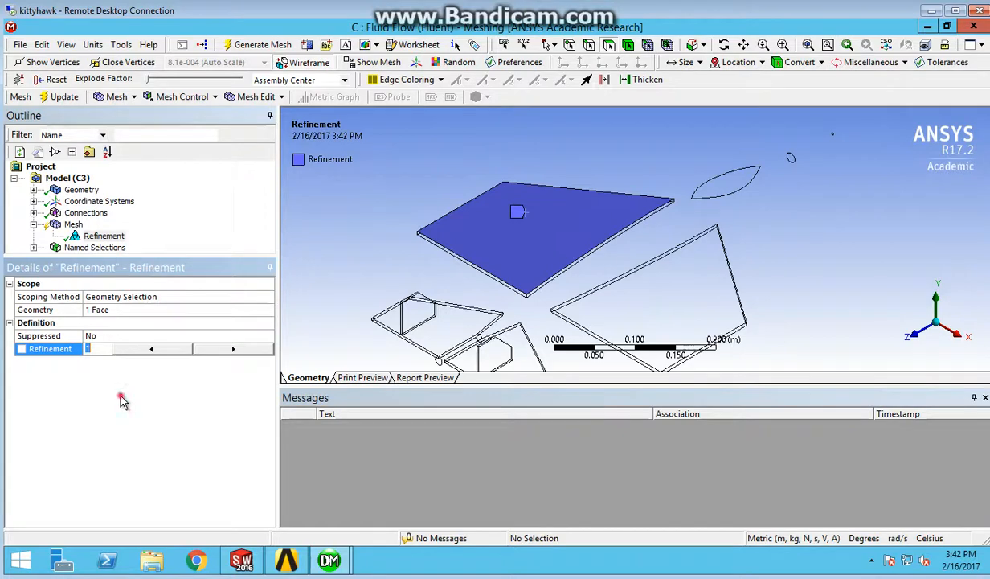
Step: Regenerate the mesh with the wing refinement and display the updated mesh
{"action": "right_click", "coordinate": [103, 236]}
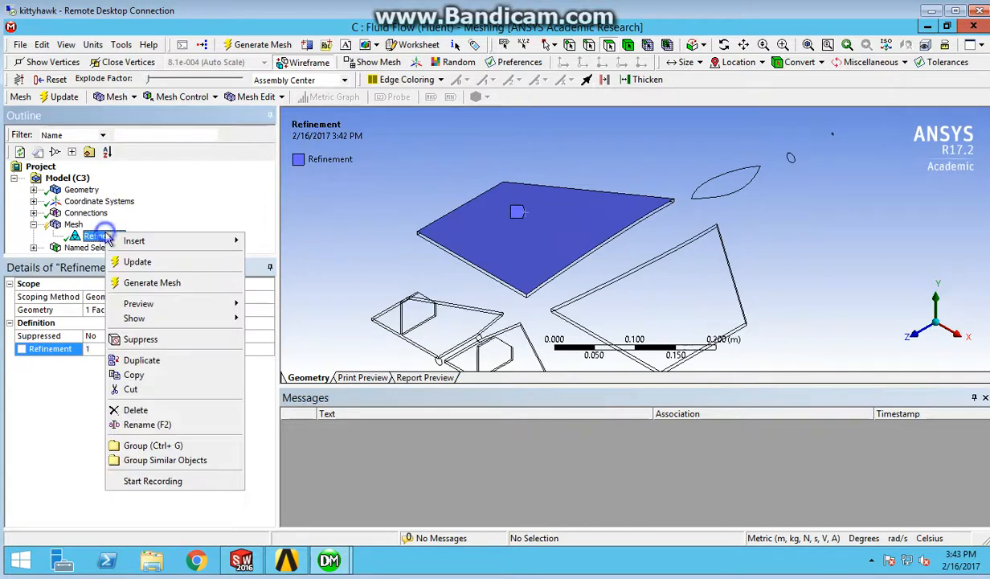
{"action": "left_click", "coordinate": [138, 262]}
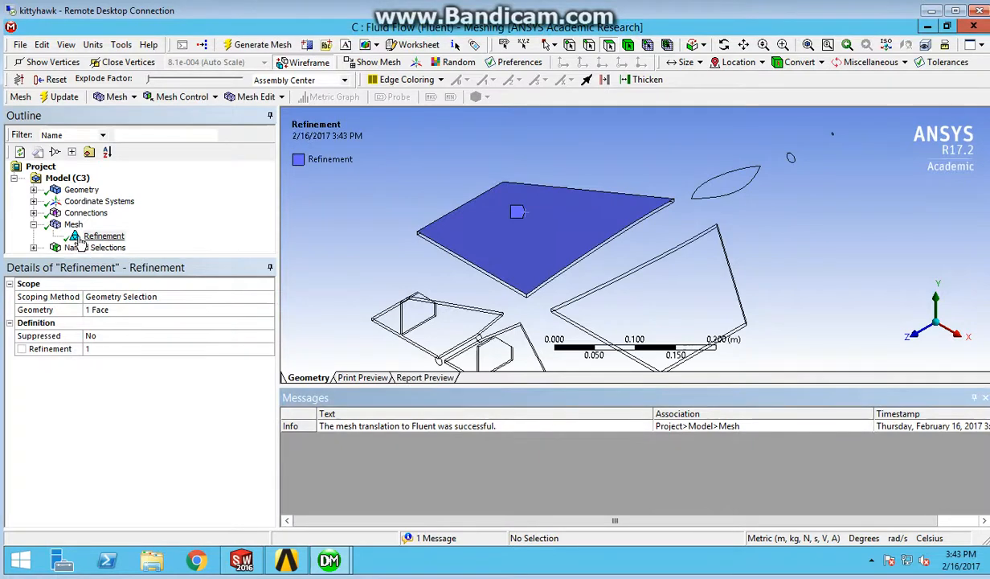
{"action": "left_click", "coordinate": [73, 223]}
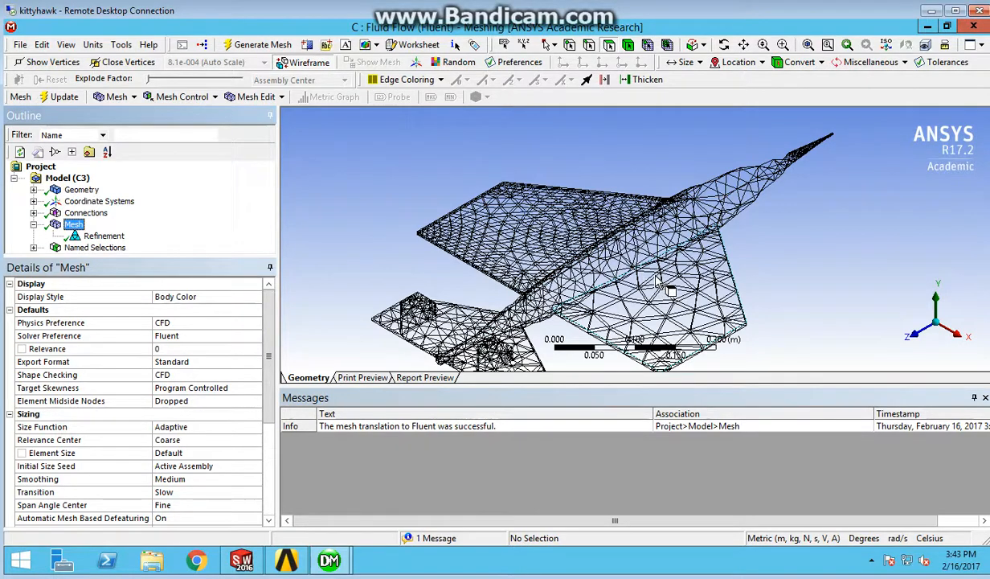
{"action": "mouse_move", "coordinate": [772, 302]}
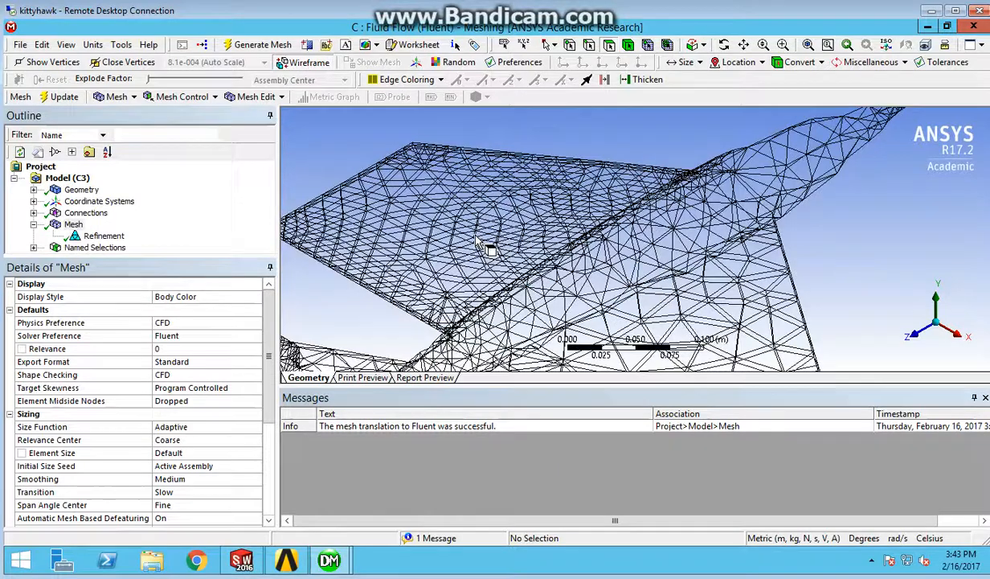
{"action": "mouse_move", "coordinate": [711, 313]}
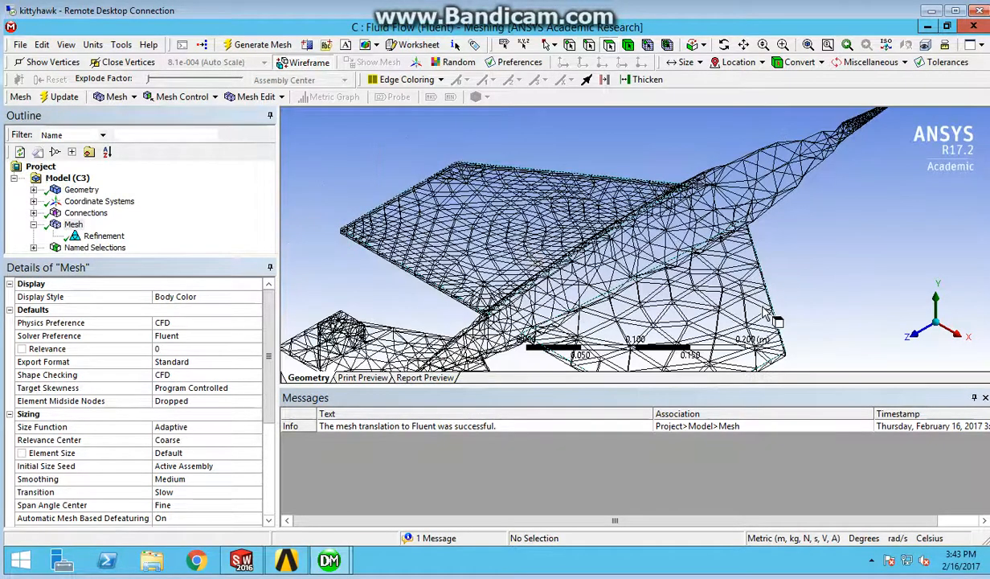
{"action": "mouse_move", "coordinate": [784, 313]}
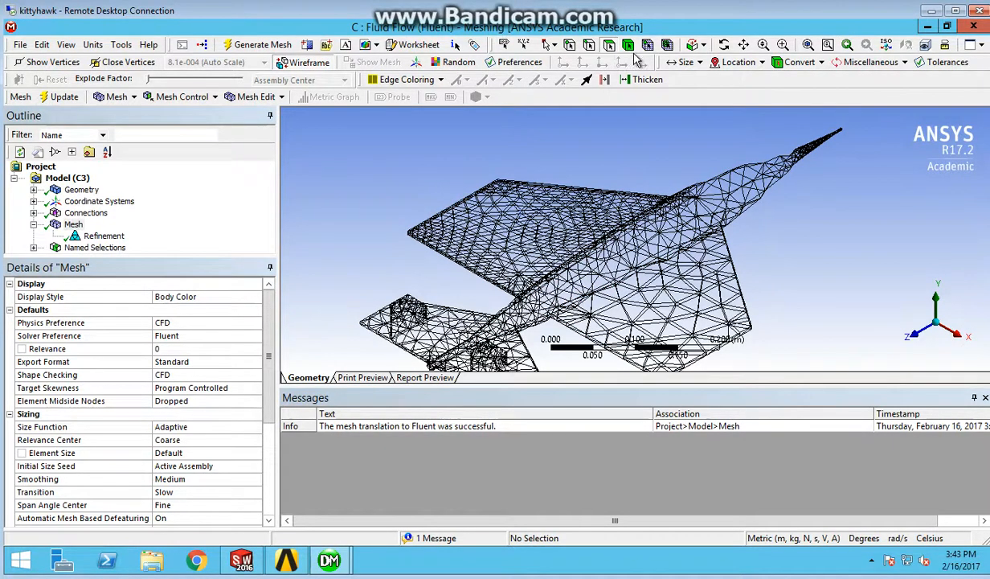
{"action": "mouse_move", "coordinate": [388, 274]}
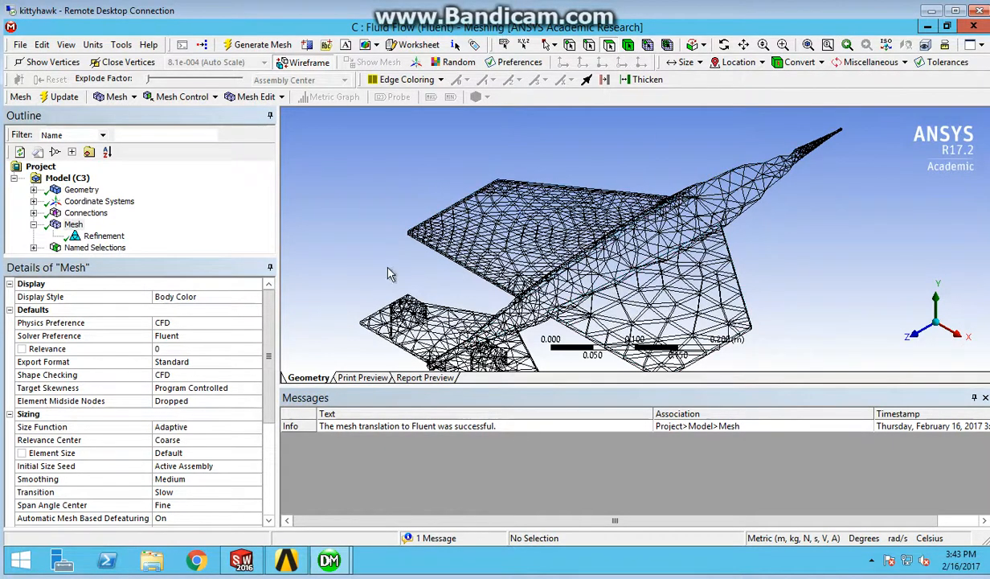
{"action": "mouse_move", "coordinate": [578, 91]}
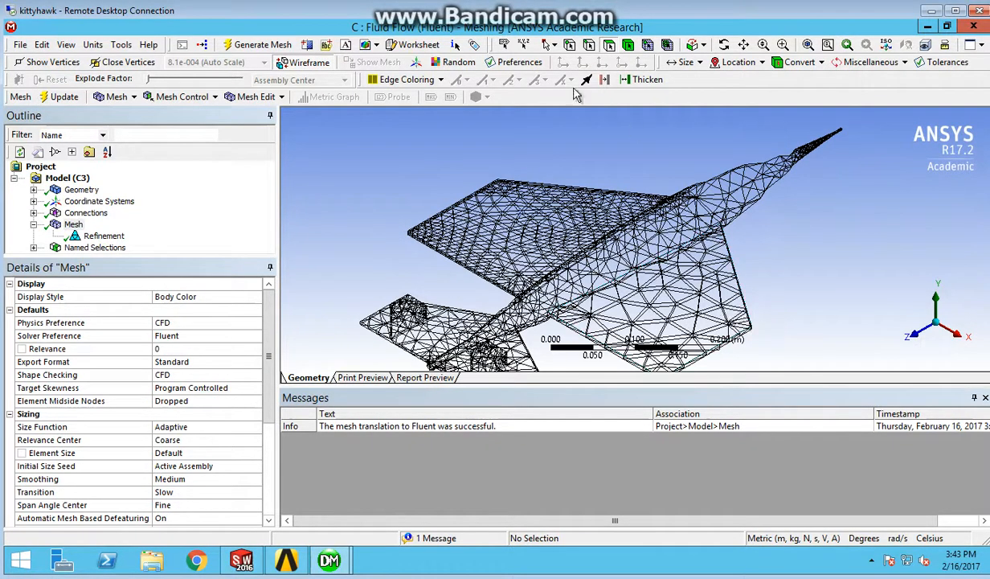
{"action": "mouse_move", "coordinate": [754, 294]}
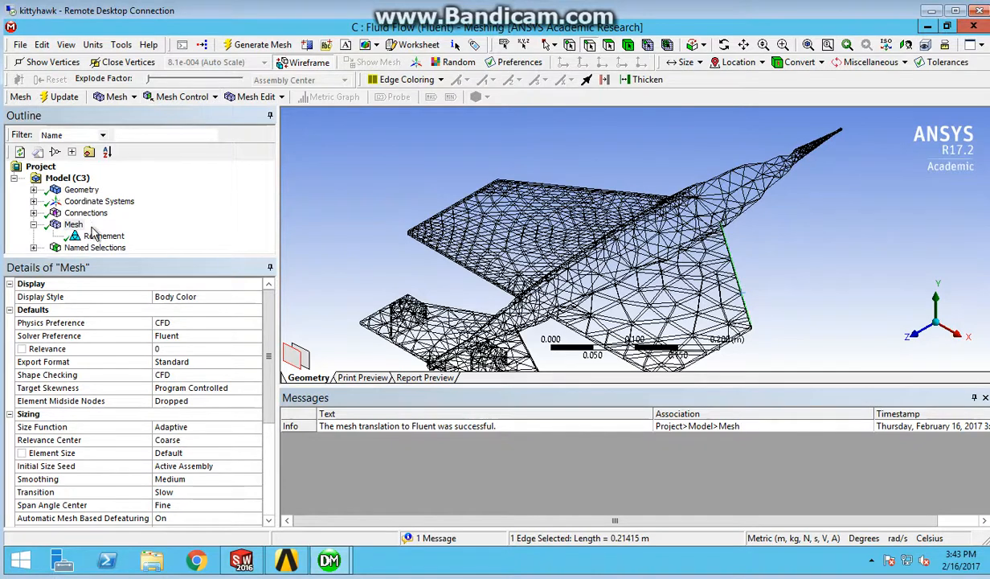
{"action": "right_click", "coordinate": [72, 223]}
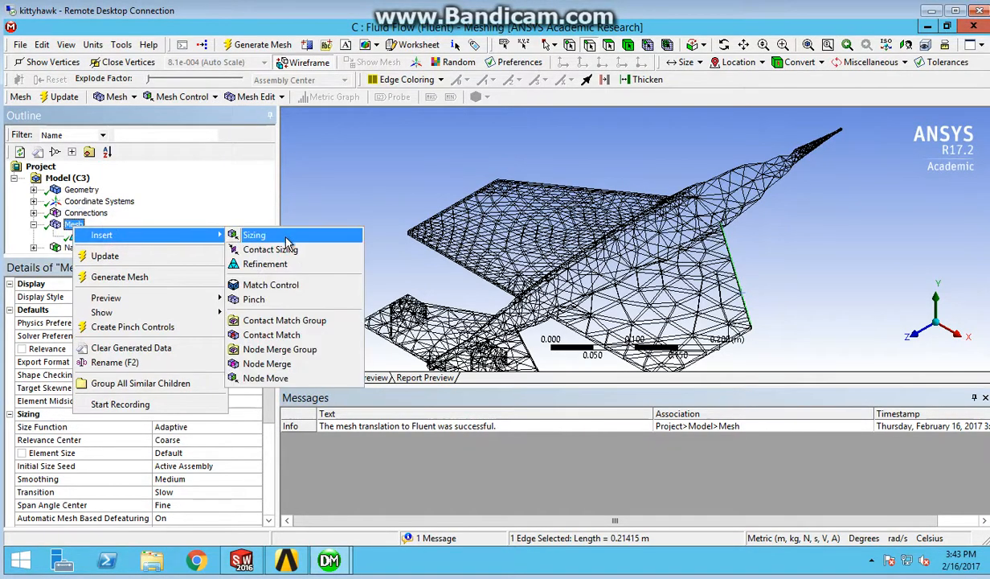
{"action": "left_click", "coordinate": [265, 264]}
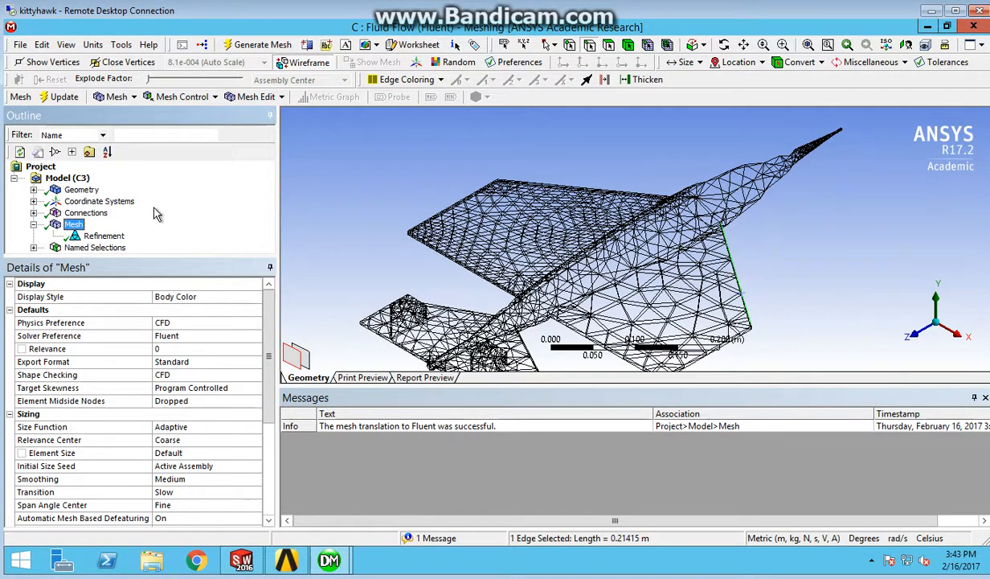
{"action": "right_click", "coordinate": [73, 223]}
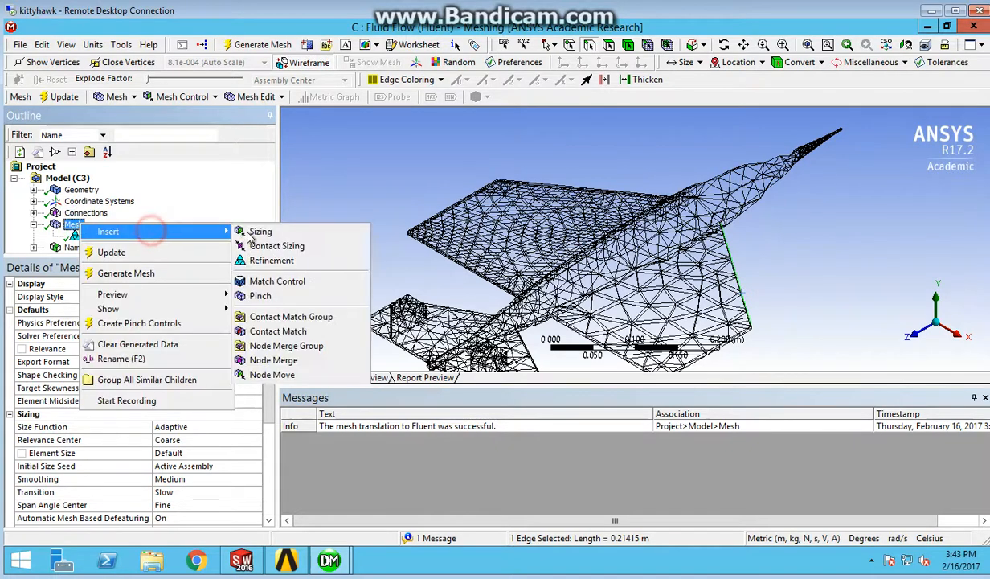
{"action": "left_click", "coordinate": [271, 259]}
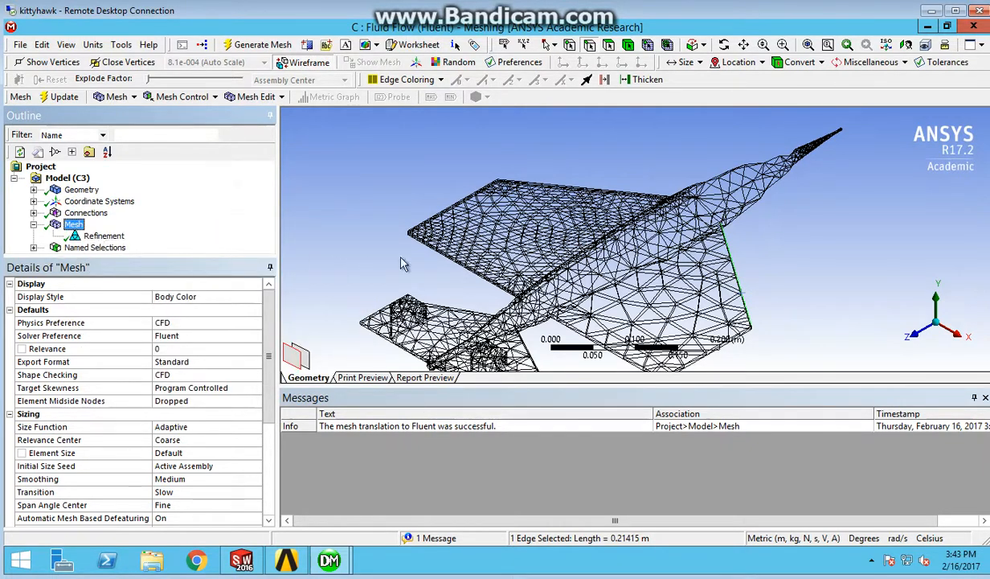